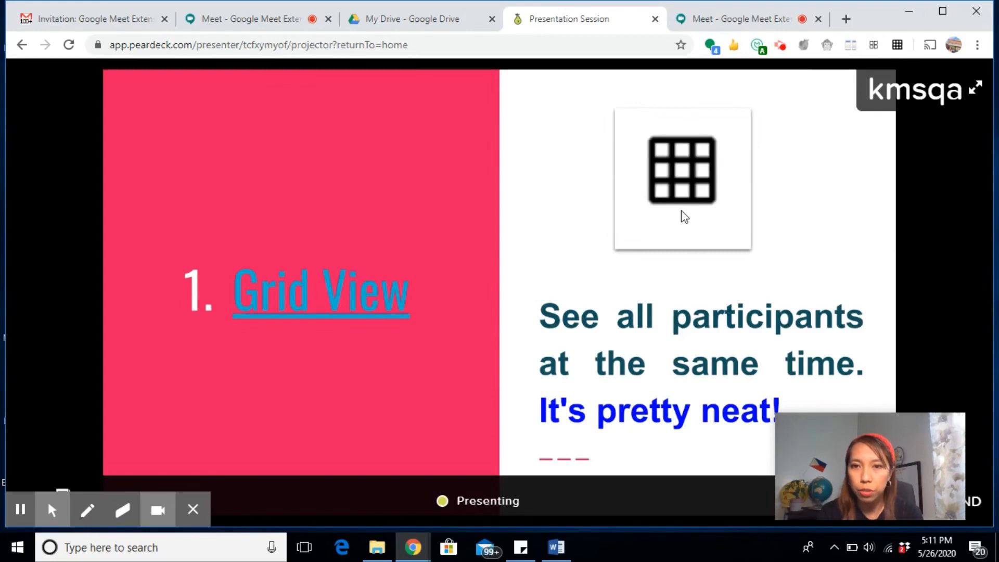
pyautogui.moveTo(675, 217)
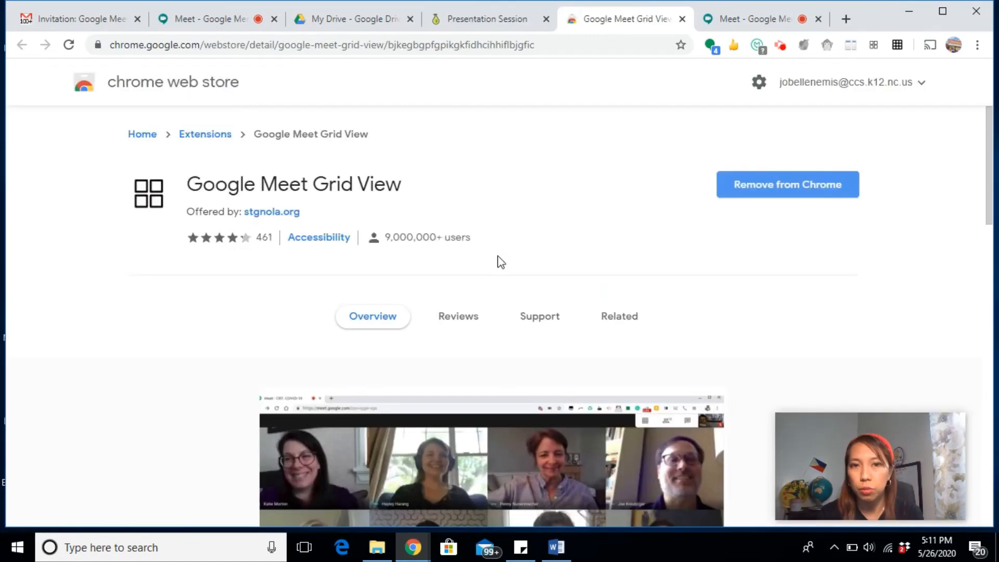
pyautogui.moveTo(826, 155)
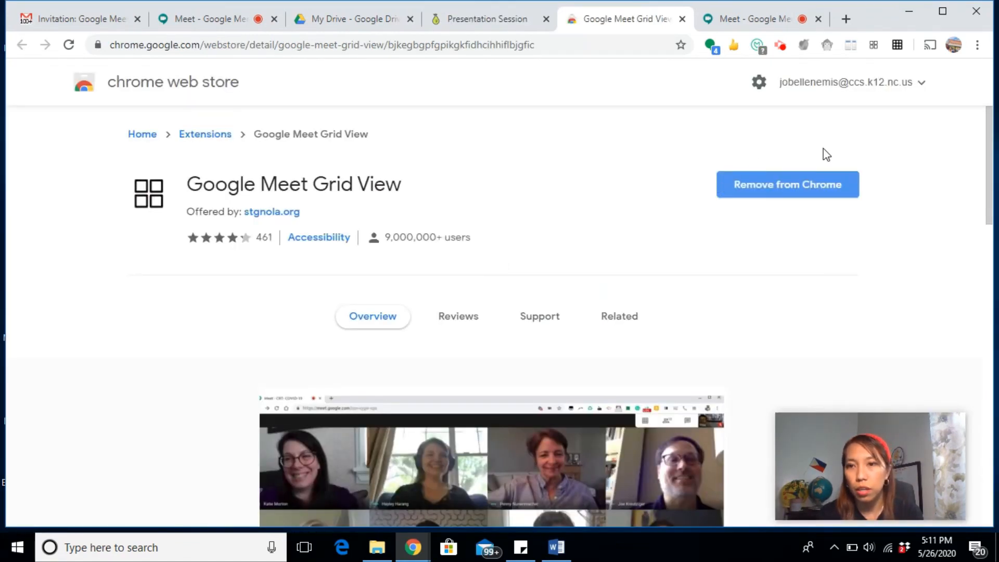
pyautogui.moveTo(798, 215)
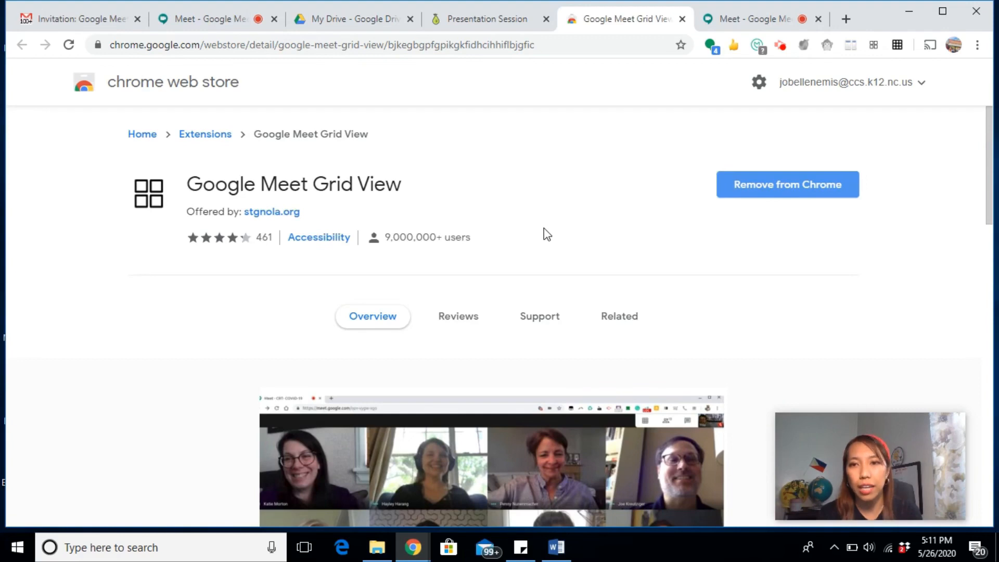
pyautogui.moveTo(852, 70)
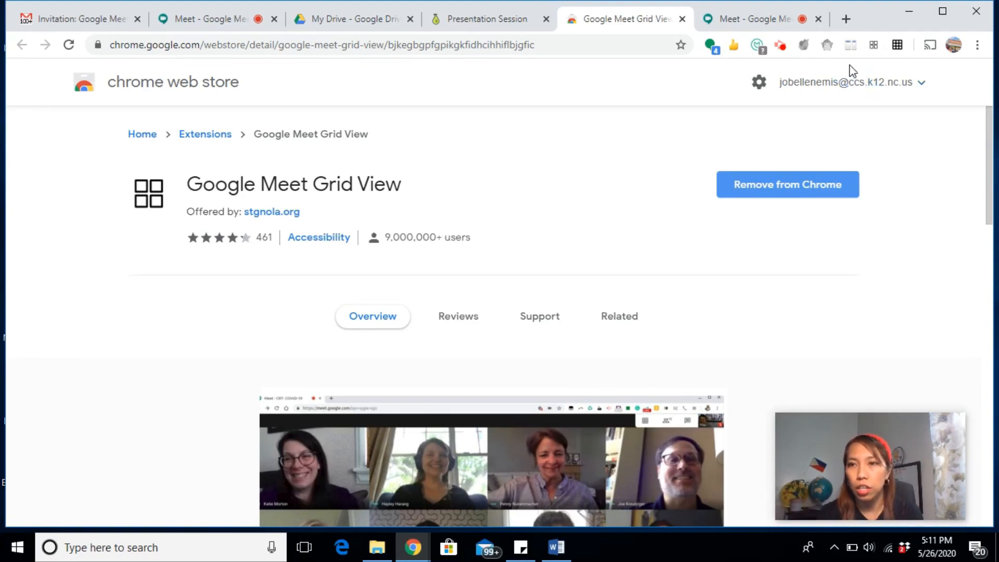
pyautogui.moveTo(900, 72)
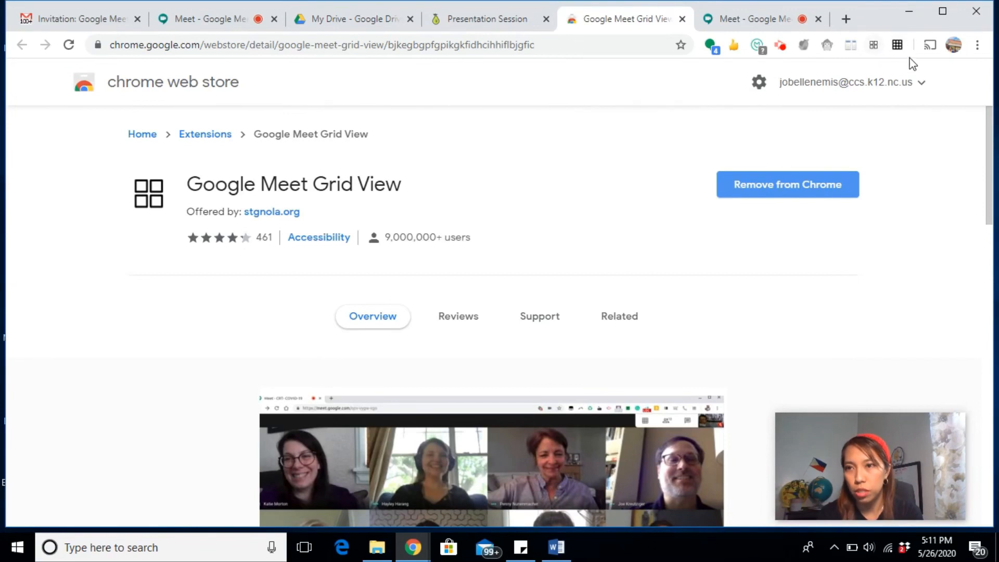
pyautogui.moveTo(898, 44)
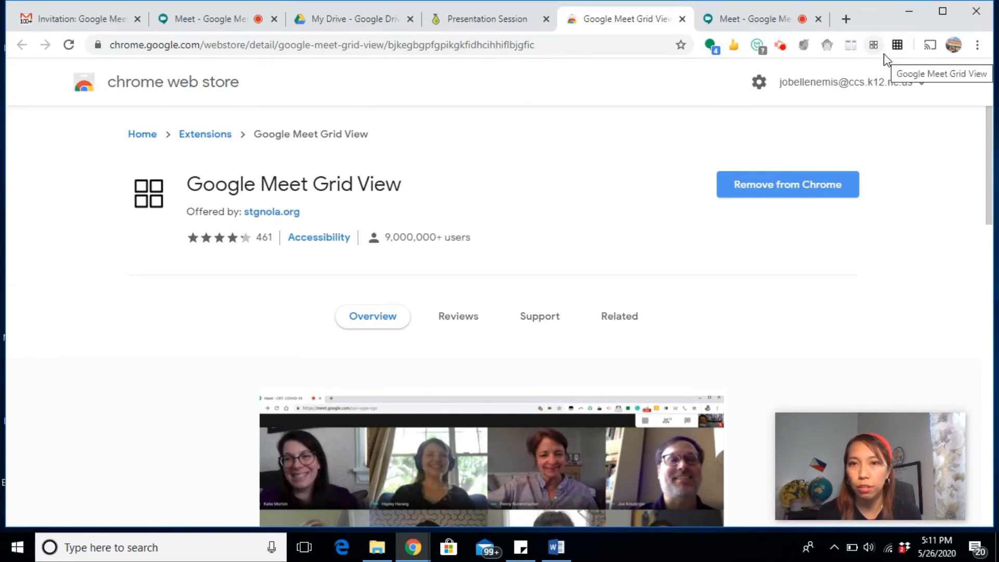
# - Close the Grid View Web Store page and return to the presentation
pyautogui.click(486, 19)
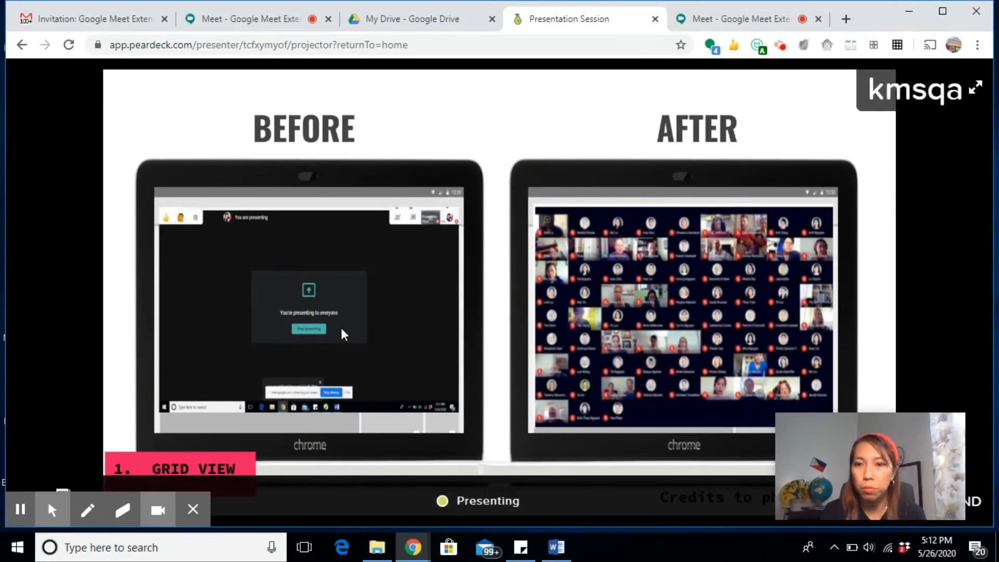
pyautogui.moveTo(617, 305)
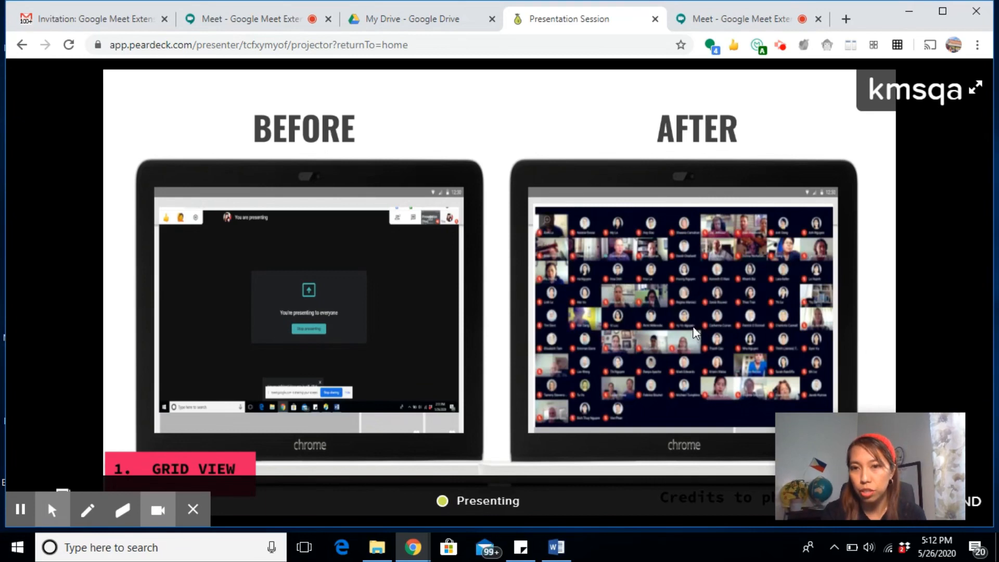
pyautogui.moveTo(731, 242)
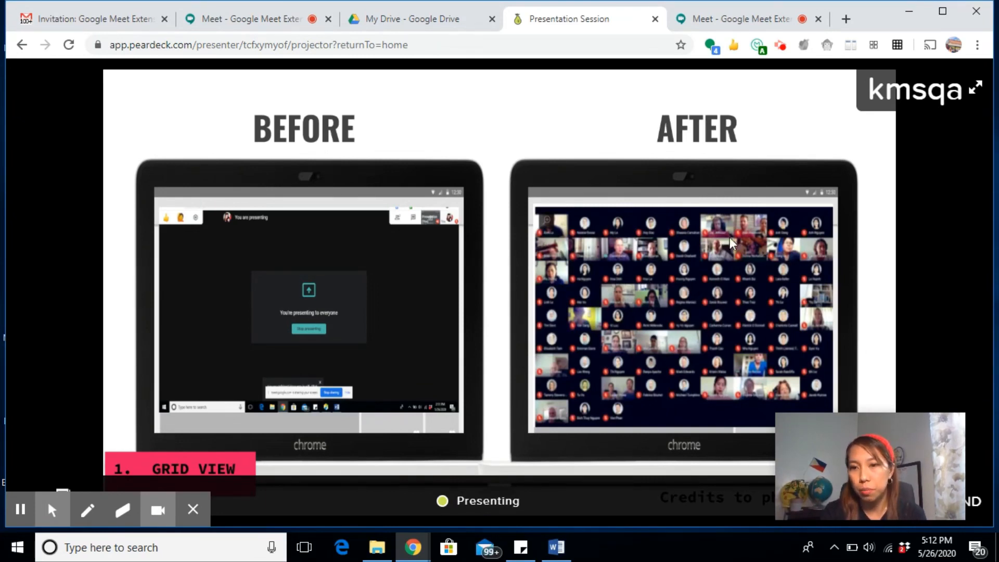
pyautogui.moveTo(763, 249)
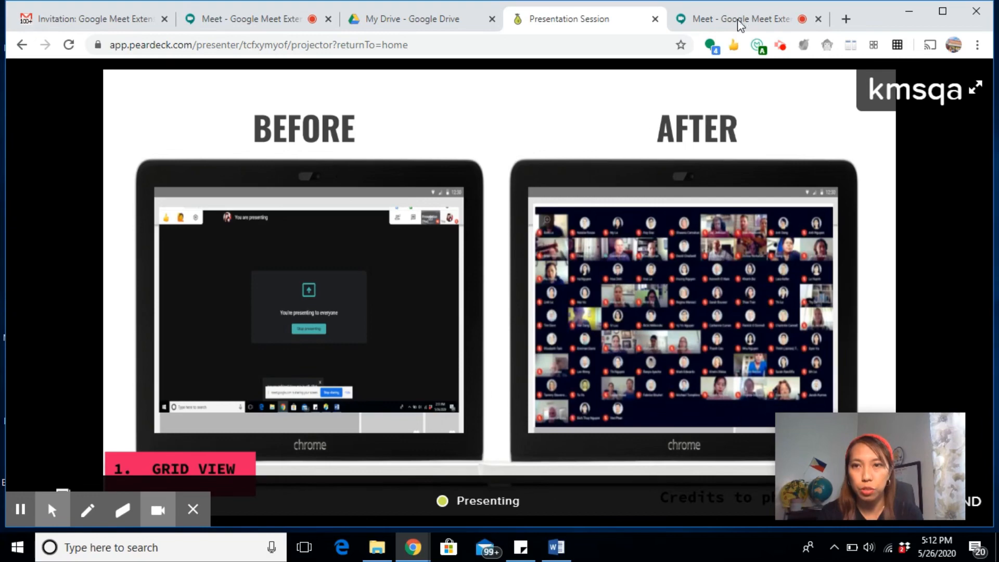
# - Review the Grid View extension's options in the Meet call, then return to the presentation
pyautogui.click(738, 19)
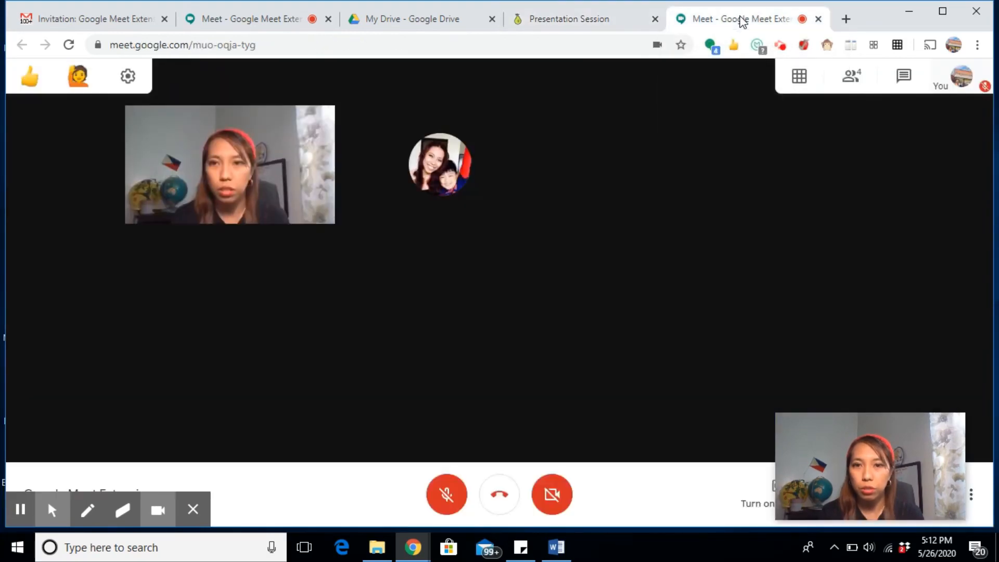
pyautogui.click(797, 76)
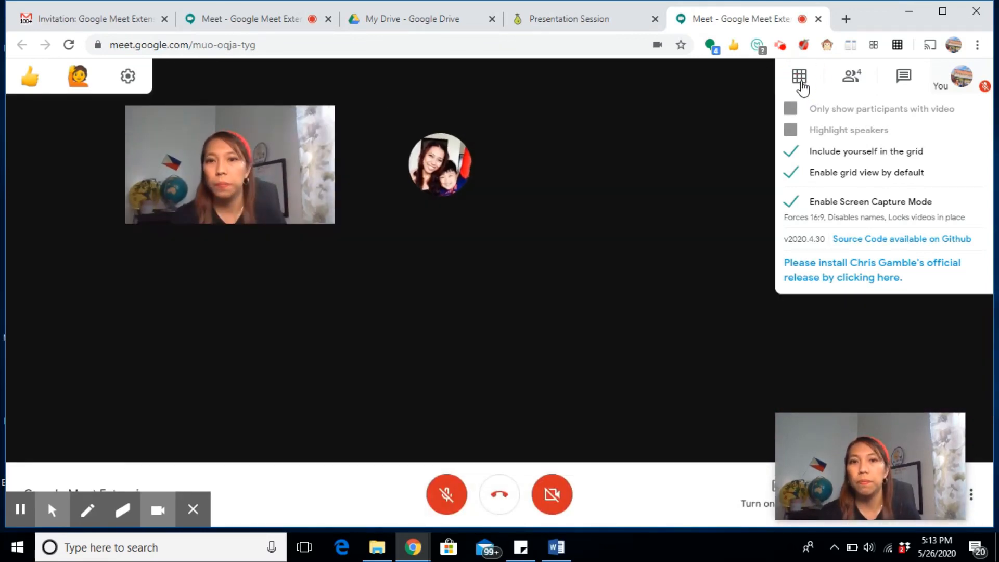
pyautogui.click(799, 76)
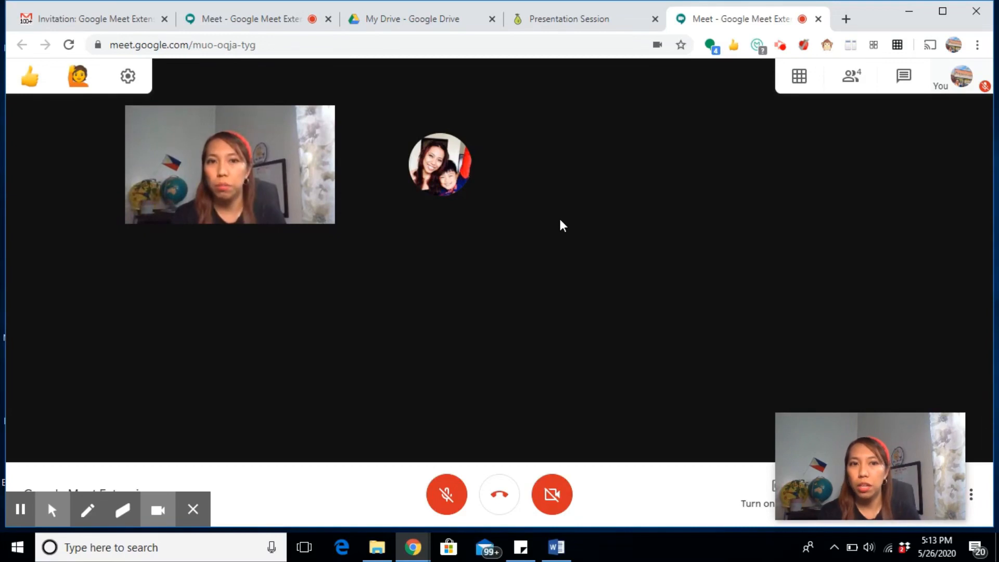
pyautogui.moveTo(439, 163)
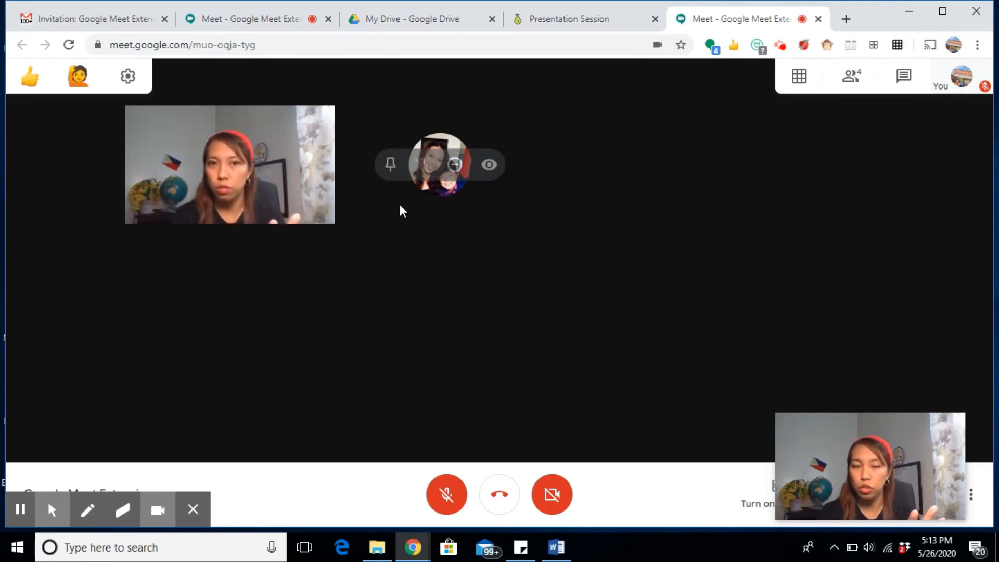
pyautogui.moveTo(544, 206)
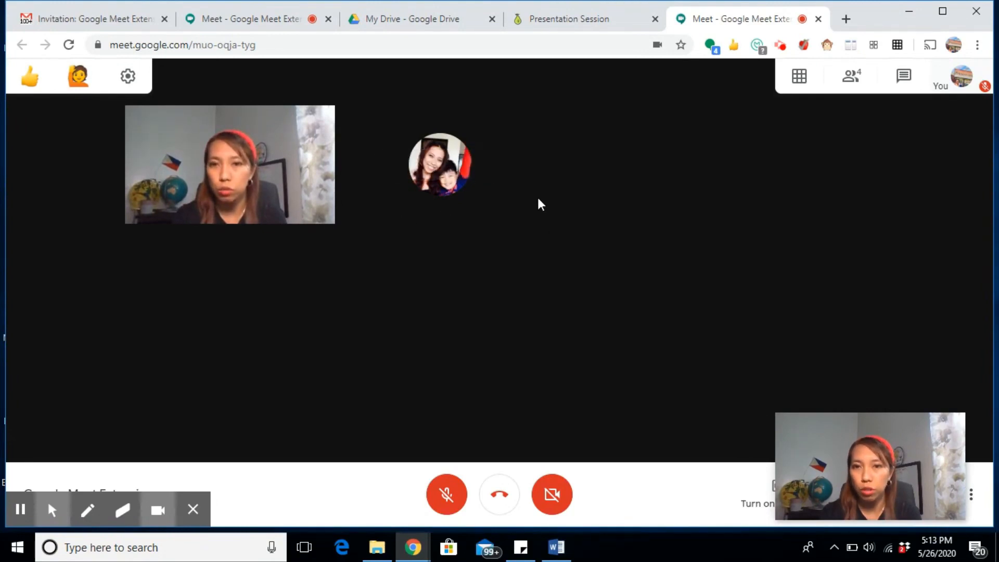
pyautogui.moveTo(774, 184)
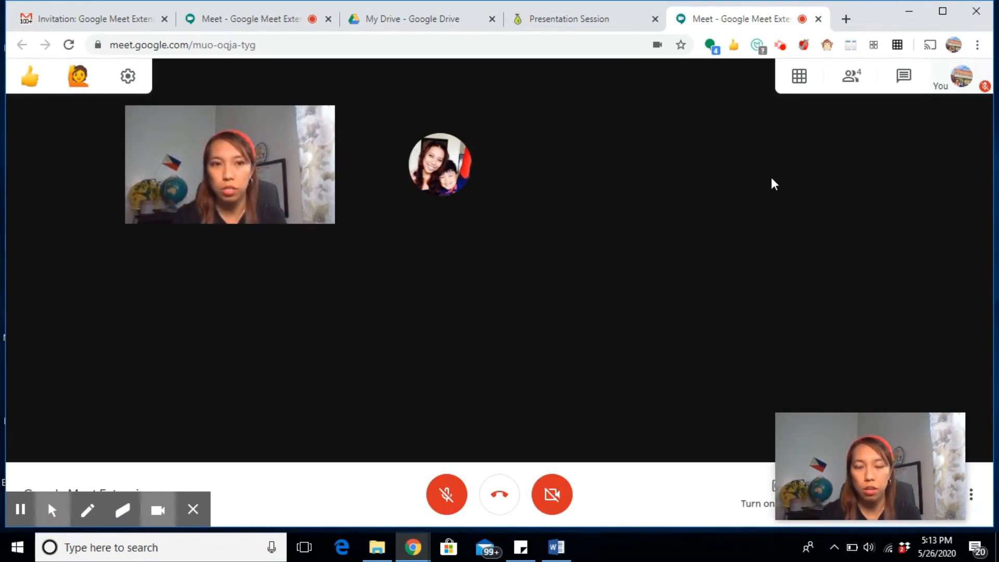
pyautogui.moveTo(483, 331)
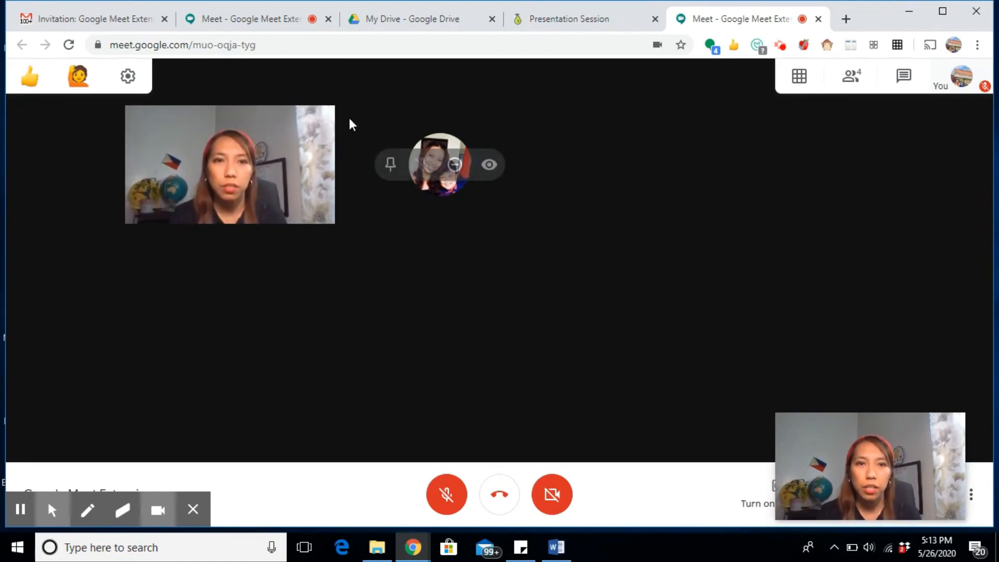
pyautogui.click(566, 19)
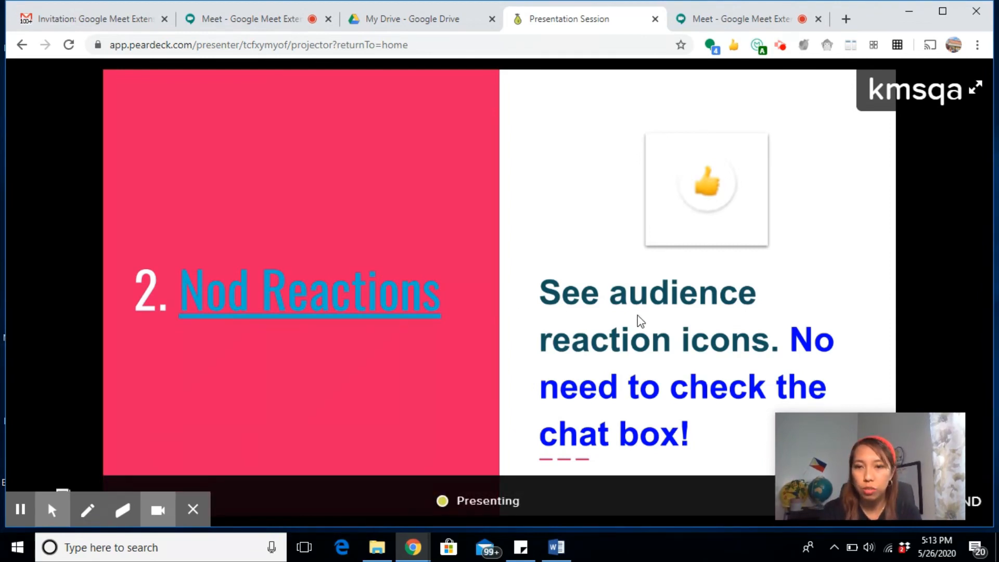
pyautogui.moveTo(614, 358)
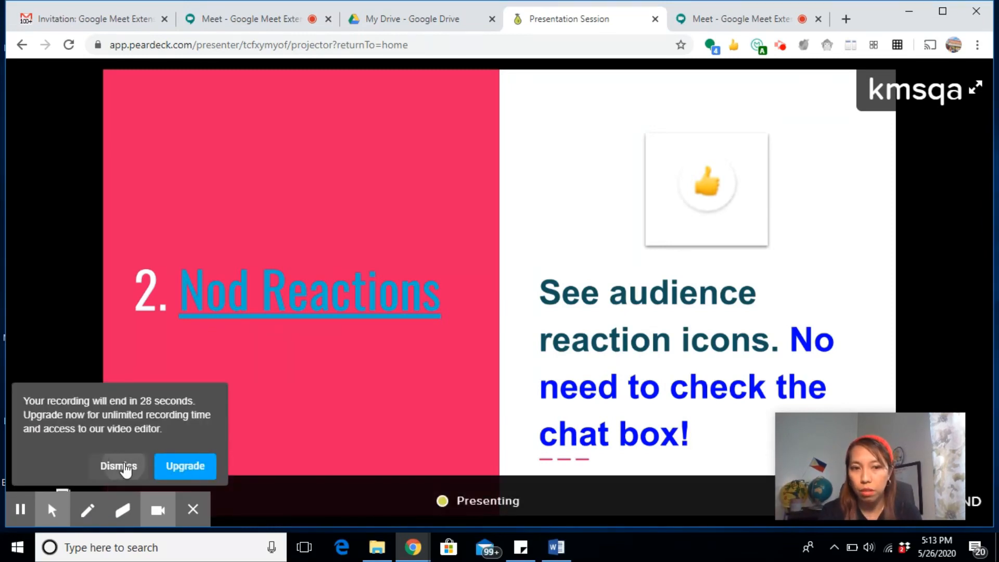
# - Dismiss the recording time-limit warning over the Pear Deck slides
pyautogui.click(118, 466)
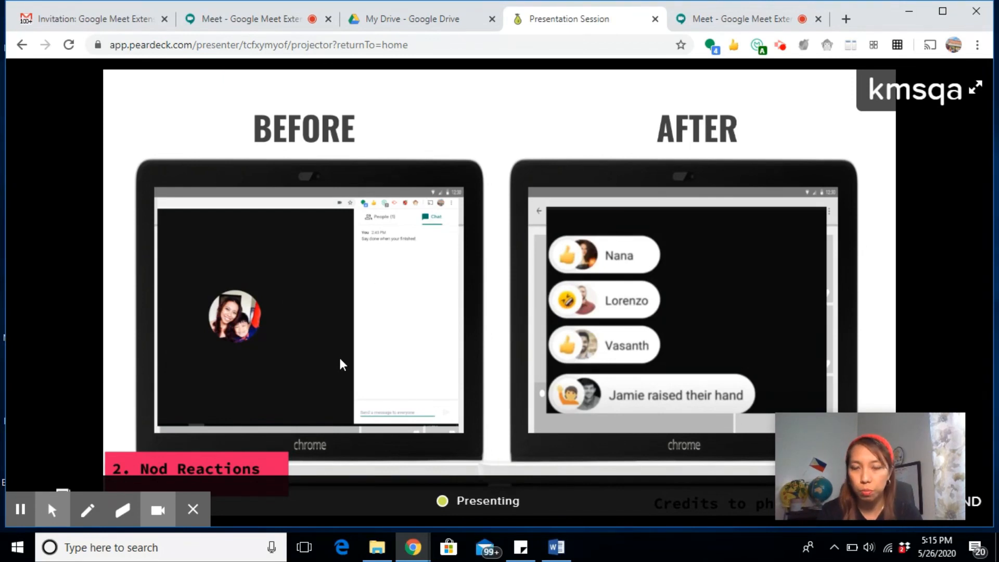
pyautogui.moveTo(378, 302)
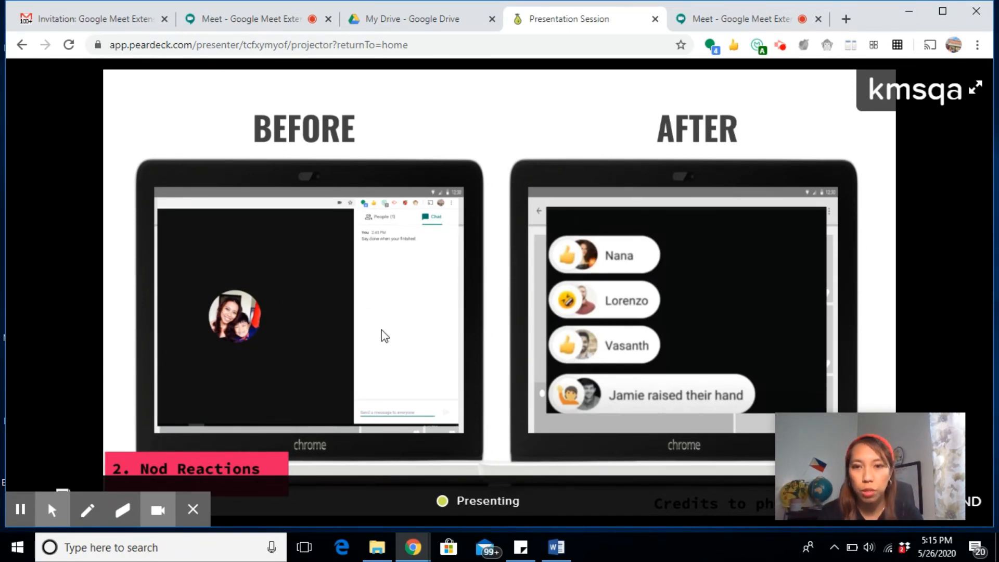
pyautogui.moveTo(745, 303)
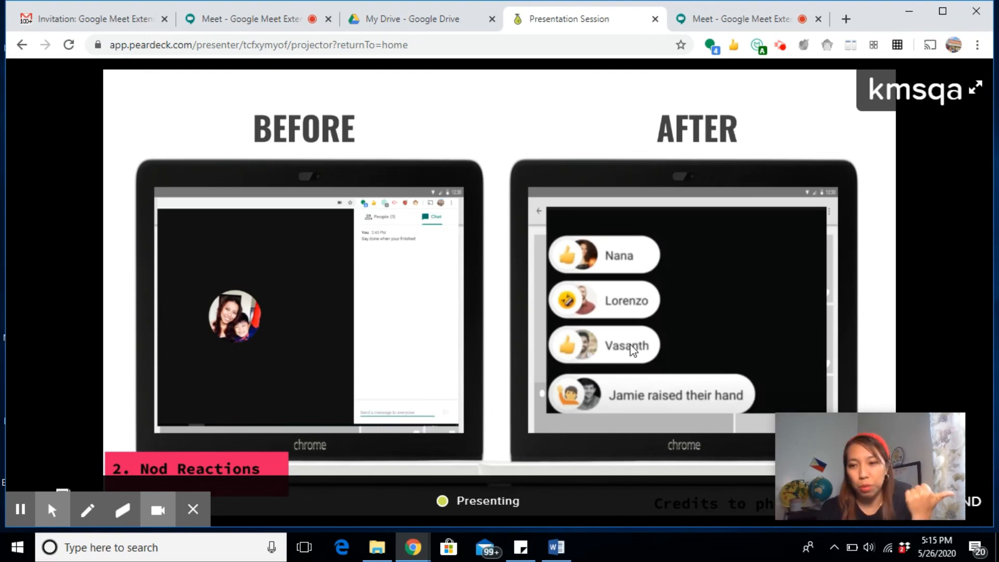
pyautogui.moveTo(654, 406)
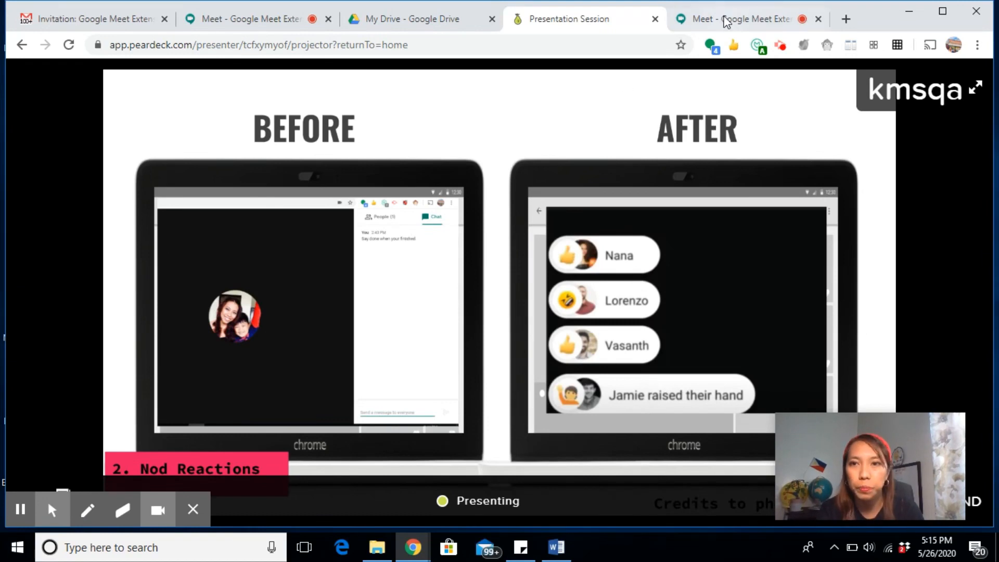
# - Raise a hand in the Meet call from the Nod Reactions emoji list, then return to the presentation
pyautogui.click(735, 19)
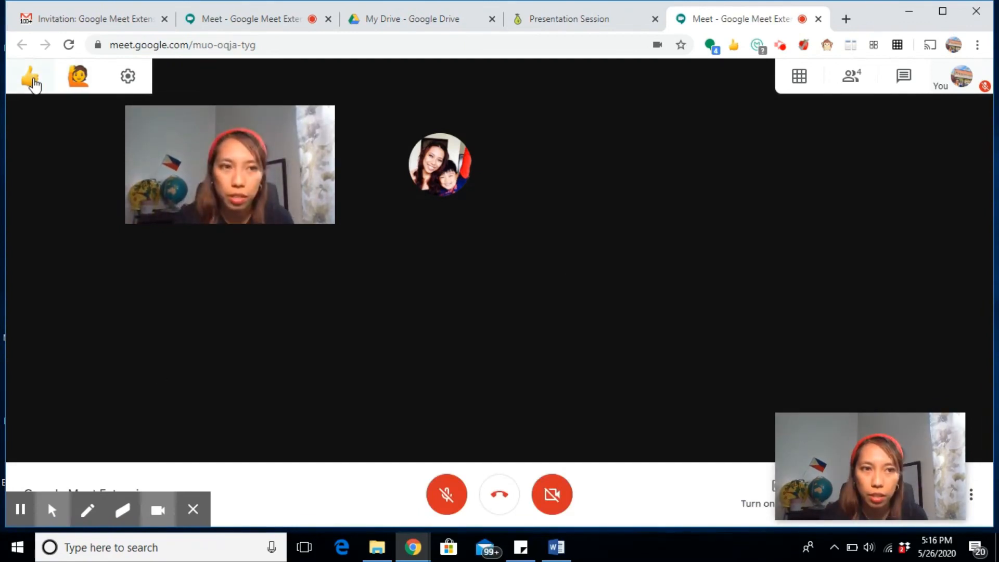
pyautogui.click(30, 76)
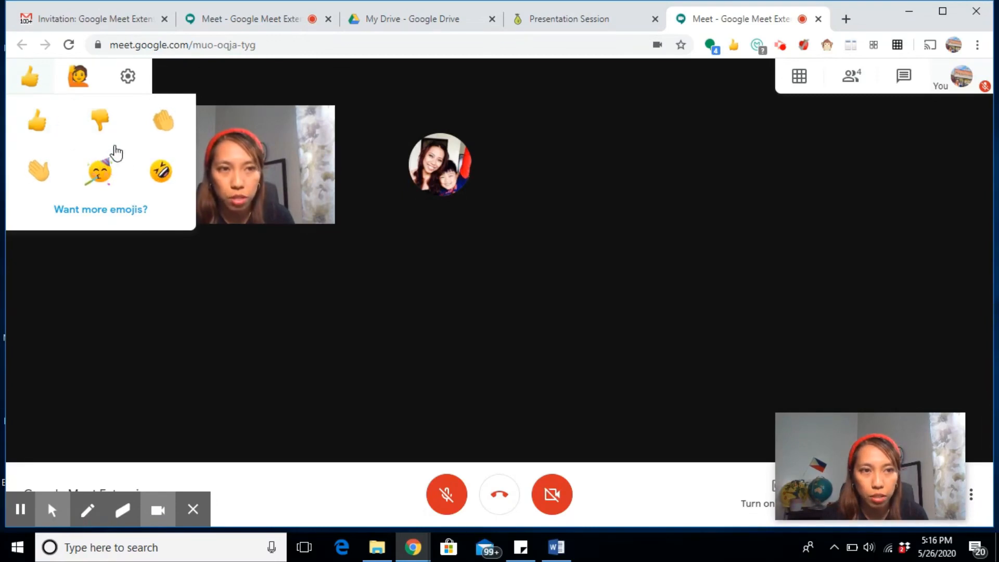
pyautogui.moveTo(100, 120)
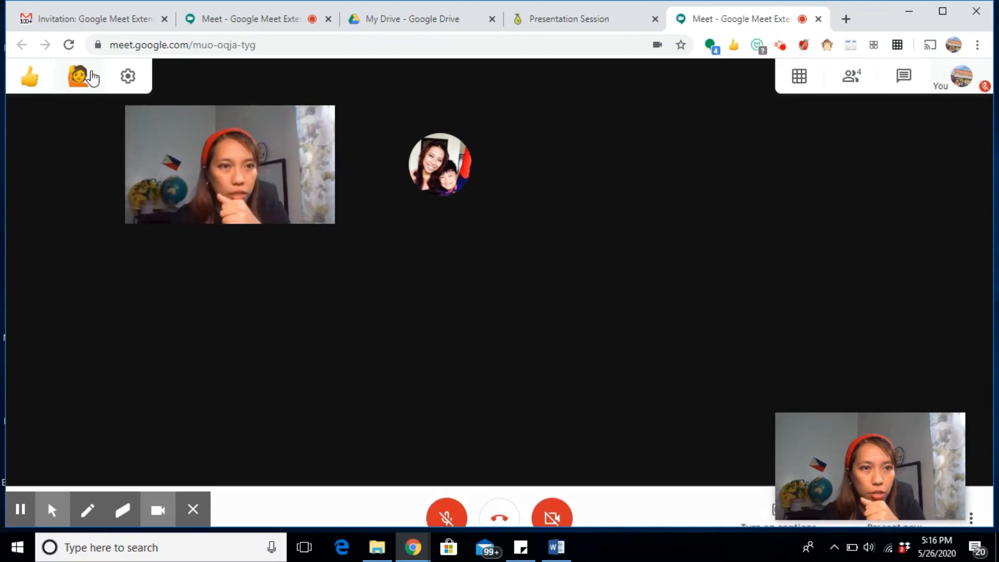
pyautogui.click(81, 76)
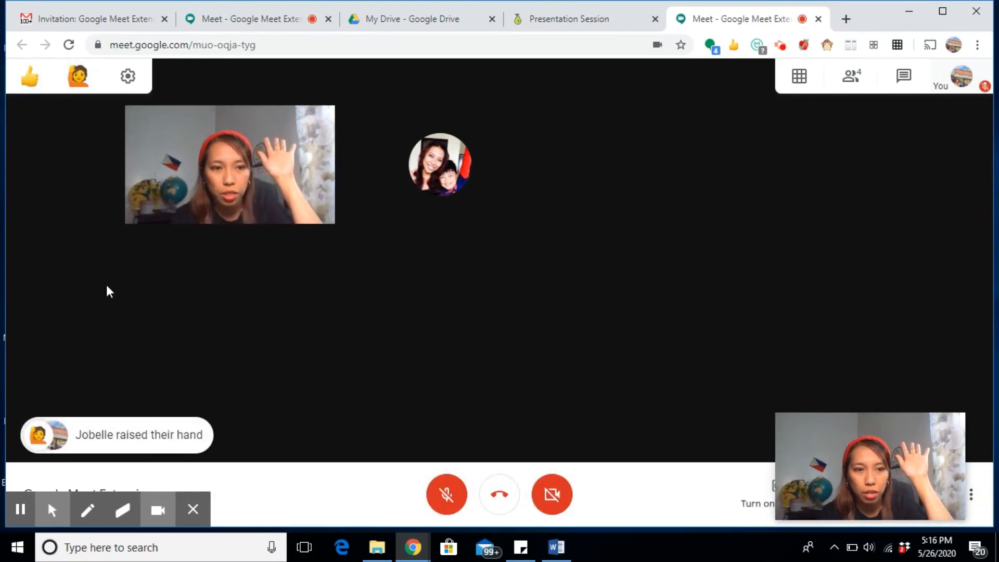
pyautogui.moveTo(193, 336)
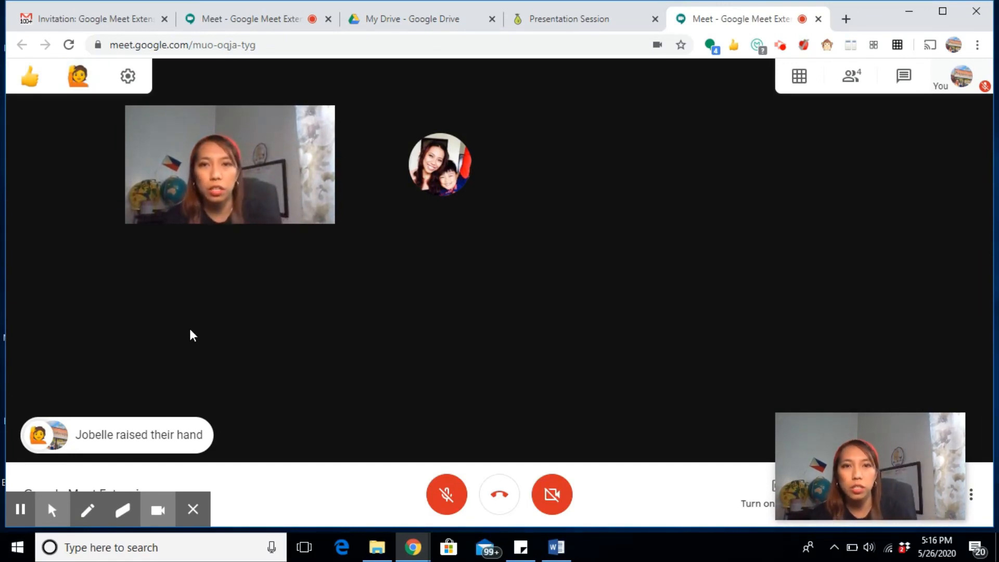
pyautogui.click(568, 18)
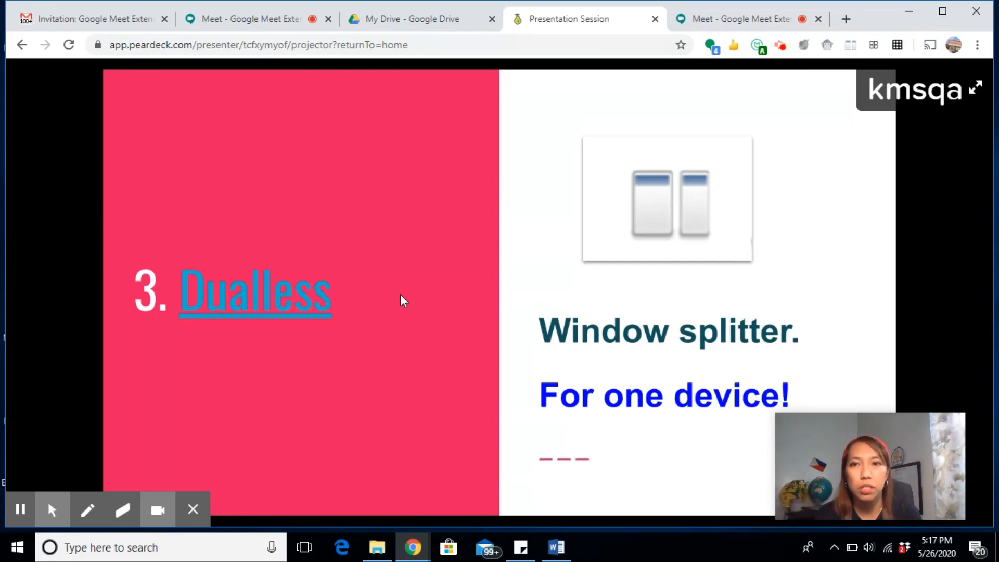
# - Show the Dualless slide in Pear Deck and return to the Meet call
pyautogui.click(735, 19)
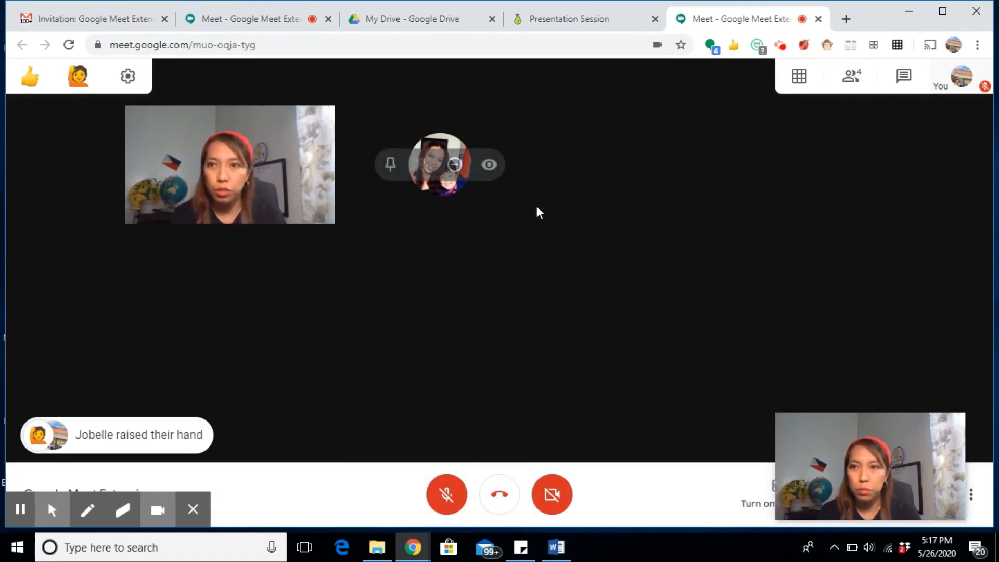
pyautogui.moveTo(348, 87)
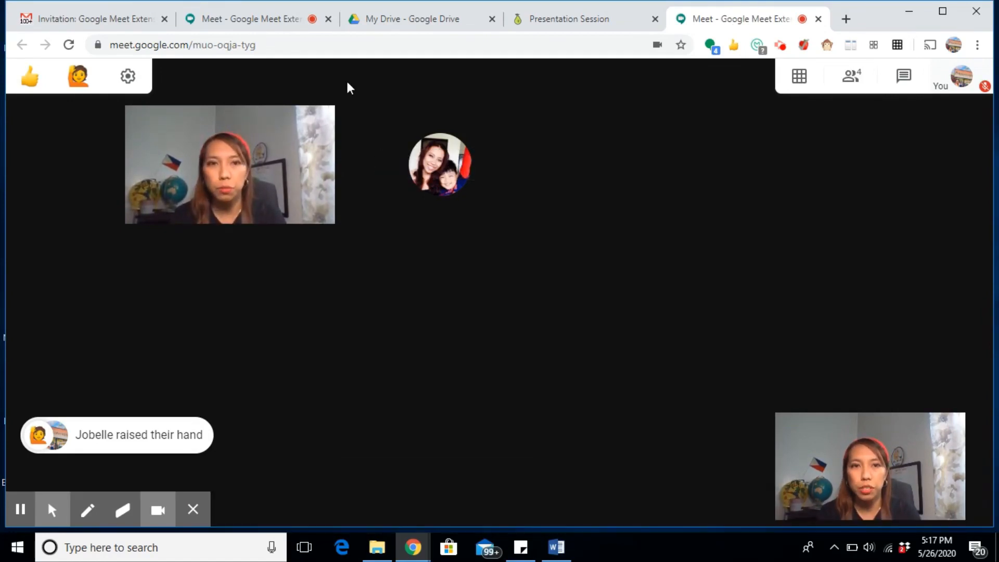
pyautogui.click(566, 19)
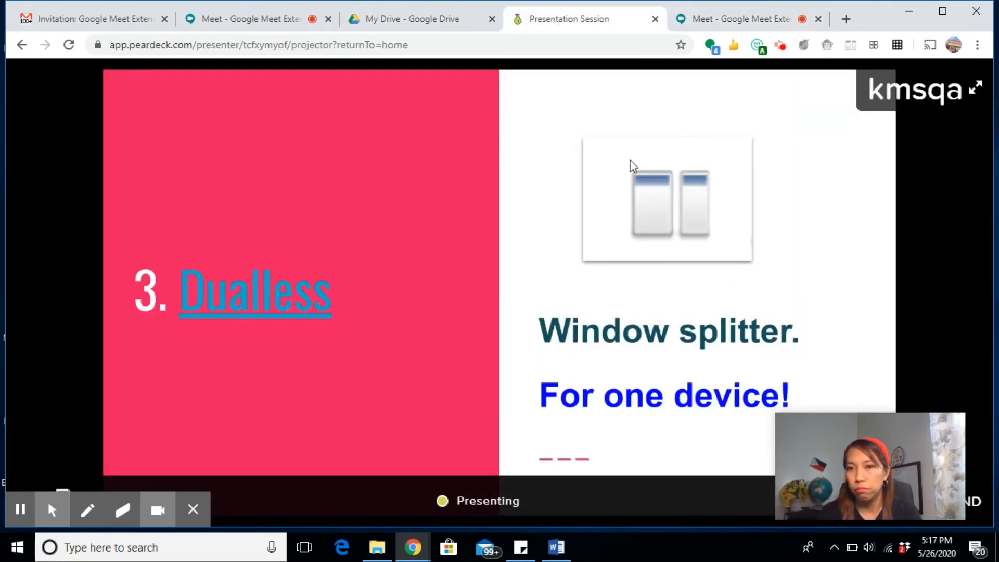
pyautogui.click(738, 18)
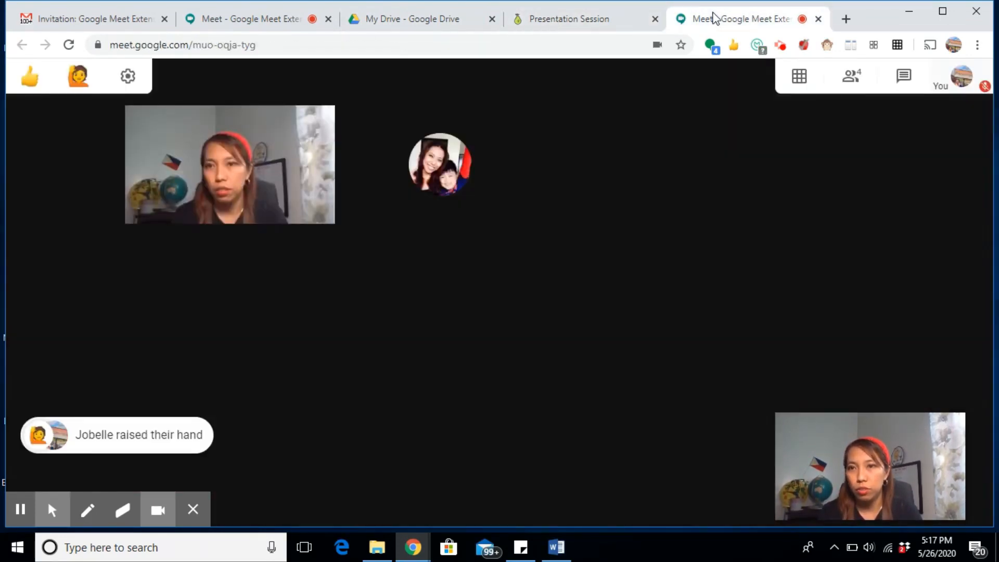
pyautogui.moveTo(851, 45)
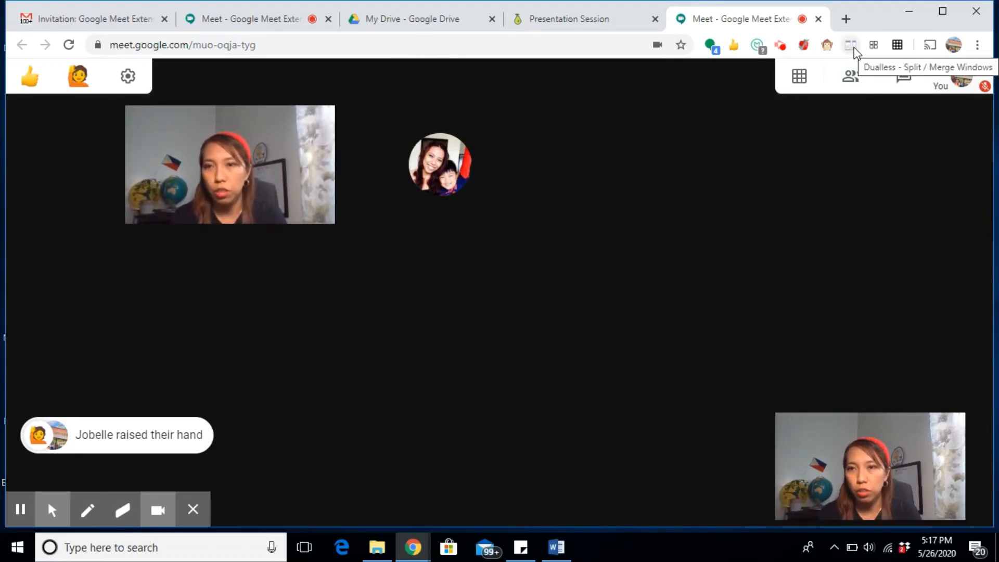
# - Use Dualless to split the browser into two side-by-side windows
pyautogui.click(850, 45)
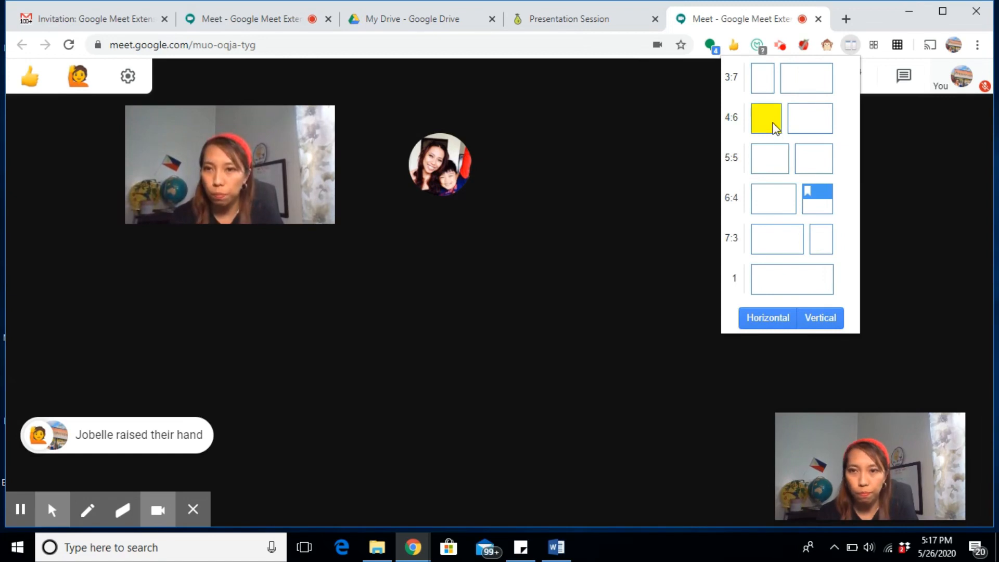
pyautogui.click(814, 158)
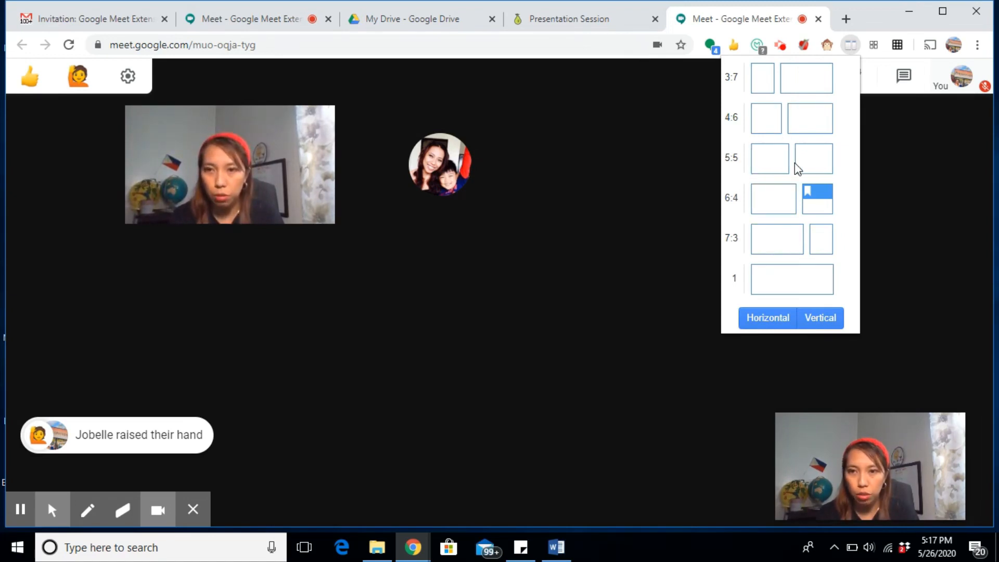
pyautogui.moveTo(770, 158)
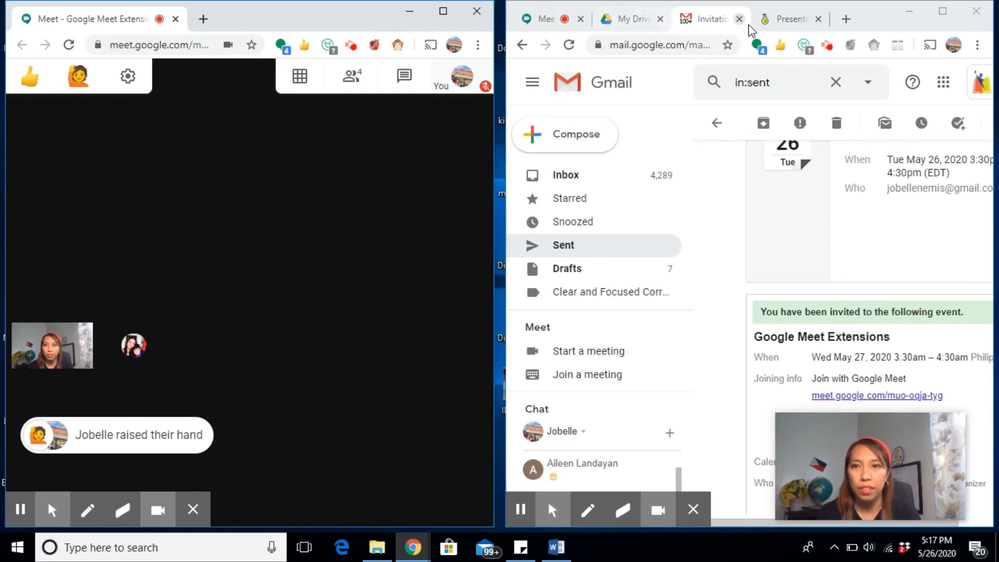
# - Show the presentation in the right-hand window, then reopen the Dualless layout choices
pyautogui.click(789, 18)
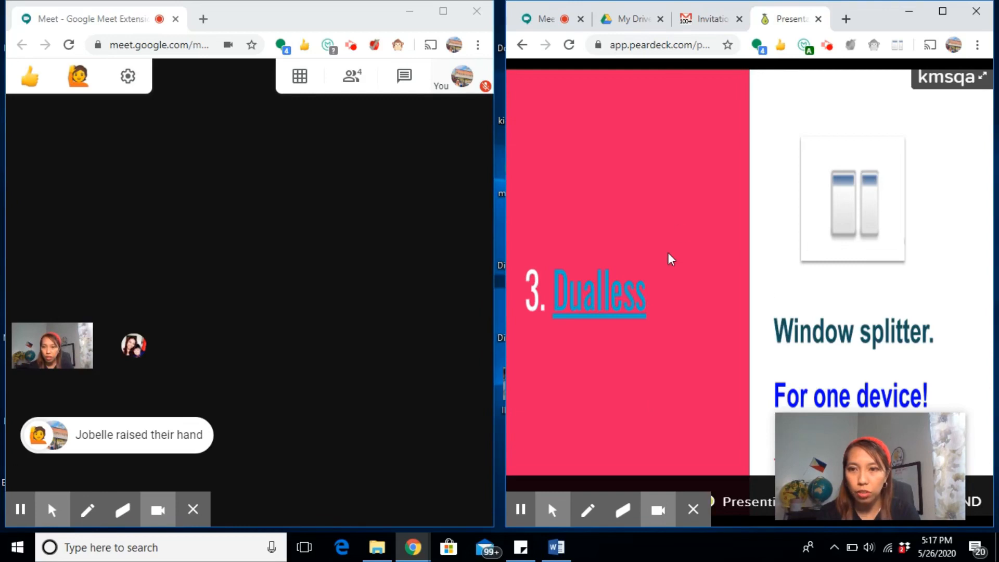
pyautogui.moveTo(603, 451)
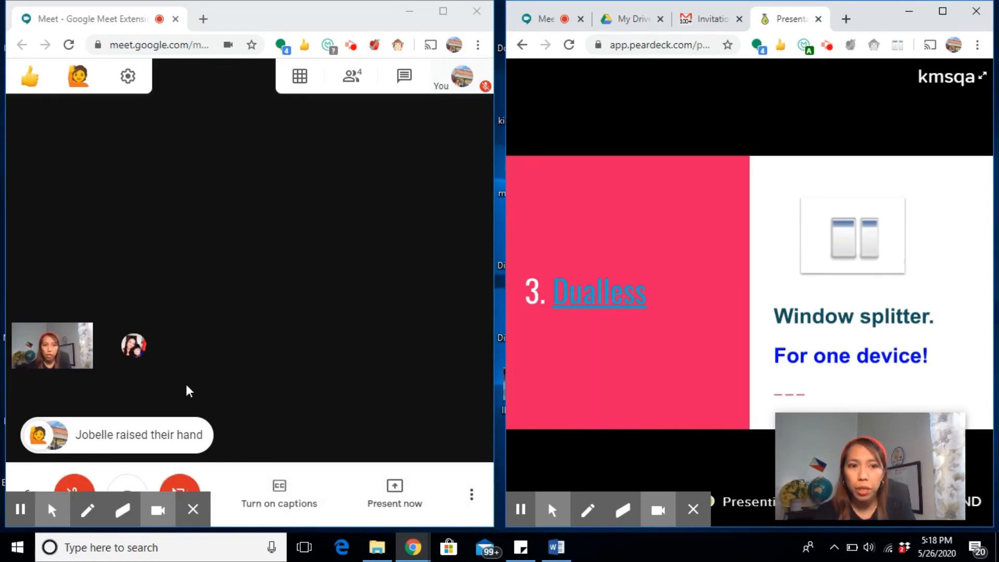
pyautogui.moveTo(39, 413)
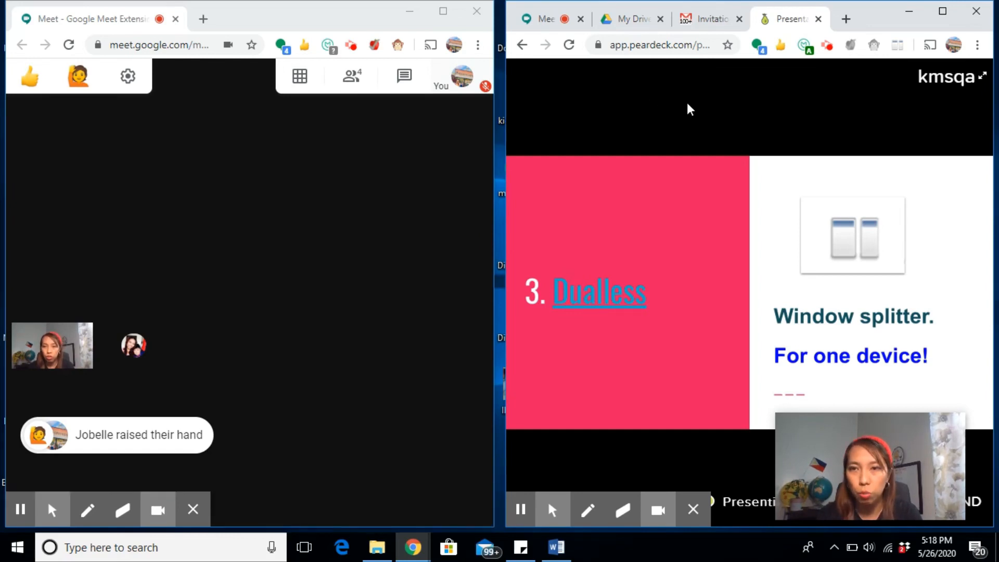
pyautogui.moveTo(898, 45)
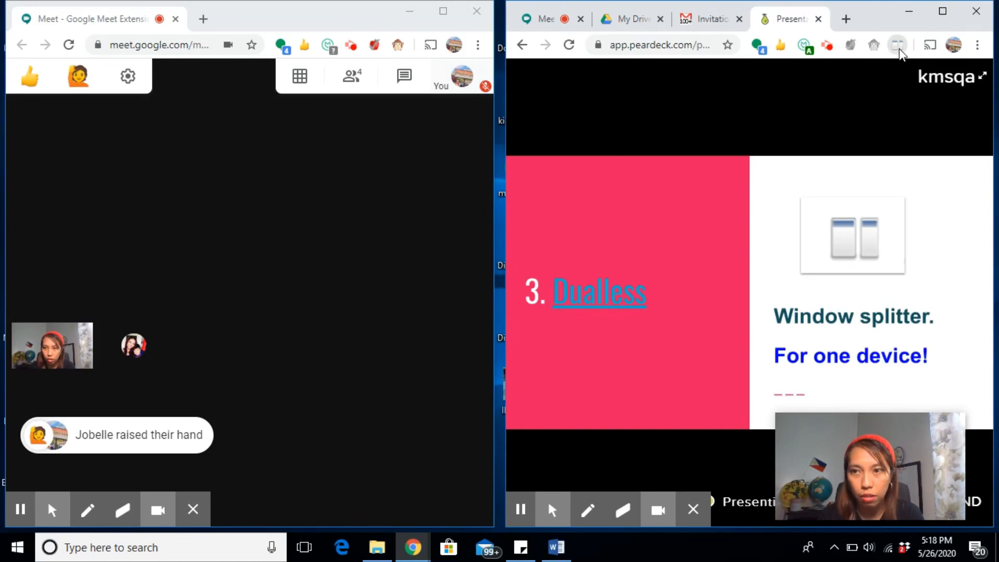
pyautogui.click(896, 45)
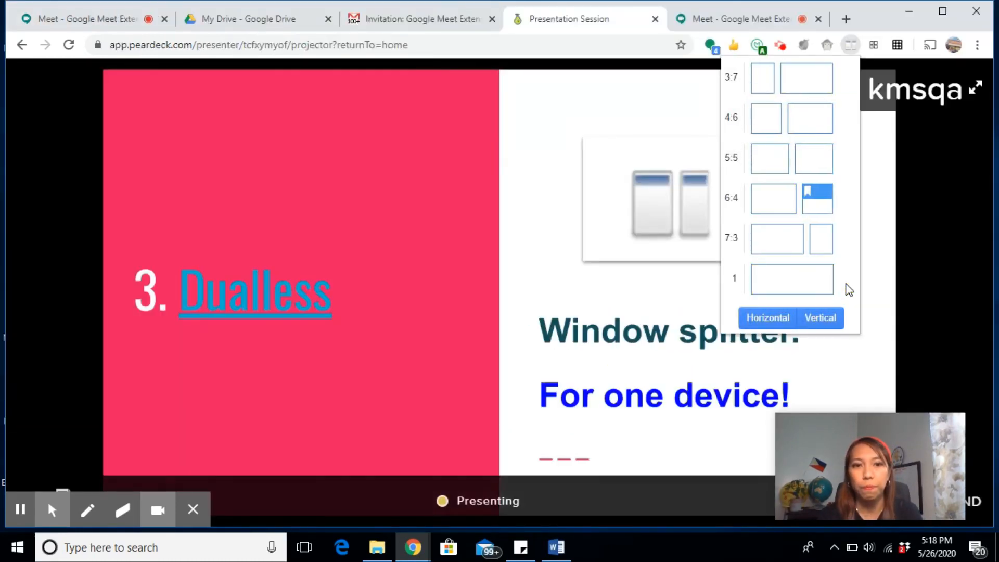
pyautogui.moveTo(447, 395)
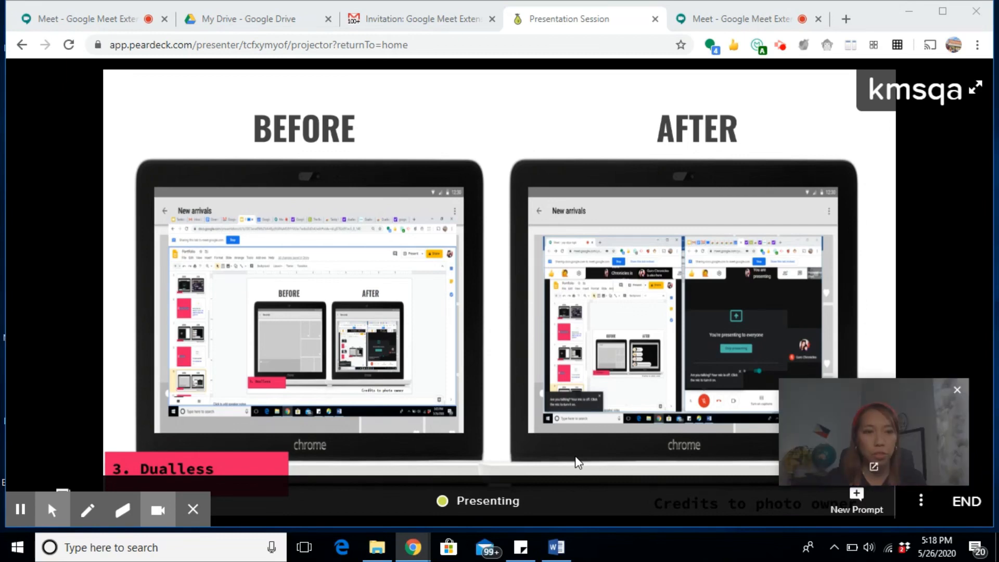
pyautogui.moveTo(537, 218)
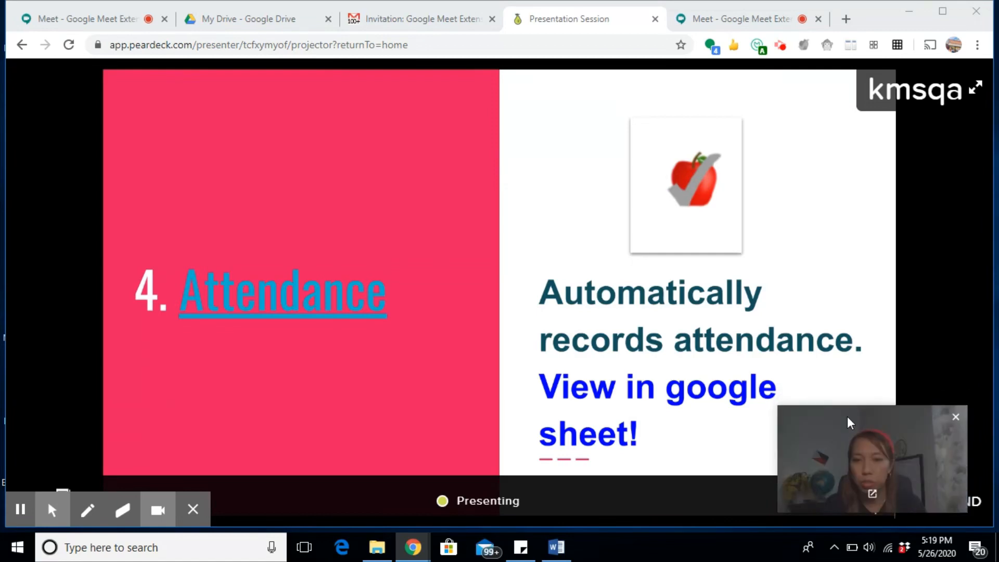
pyautogui.moveTo(646, 420)
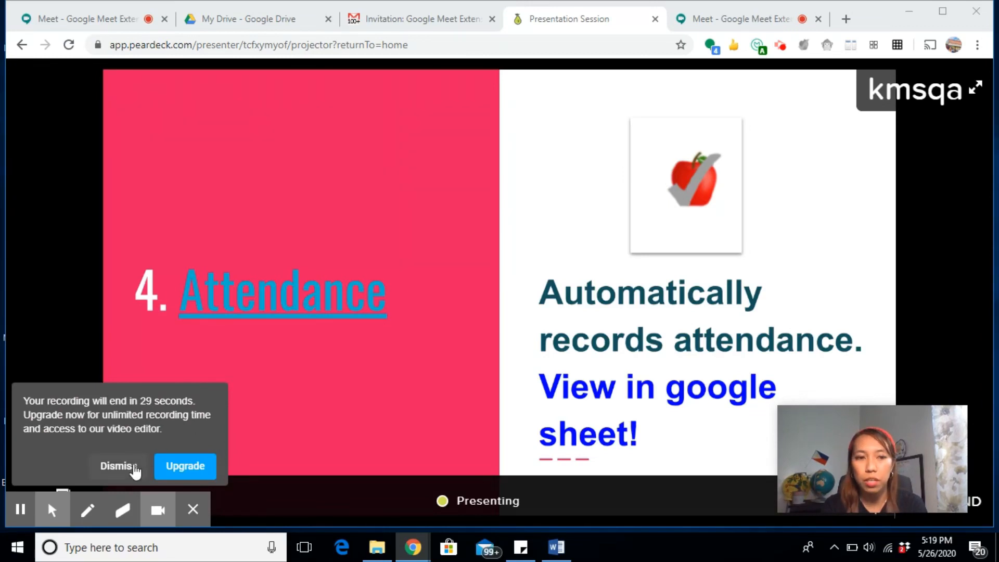
# - Bring the Google Meet call back into view after the Attendance slide
pyautogui.click(739, 19)
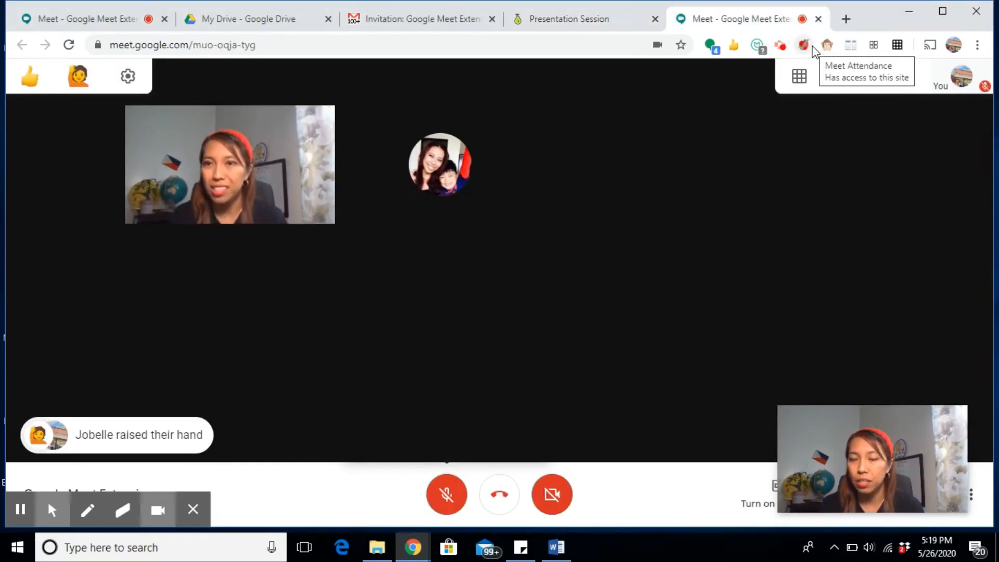
pyautogui.moveTo(873, 107)
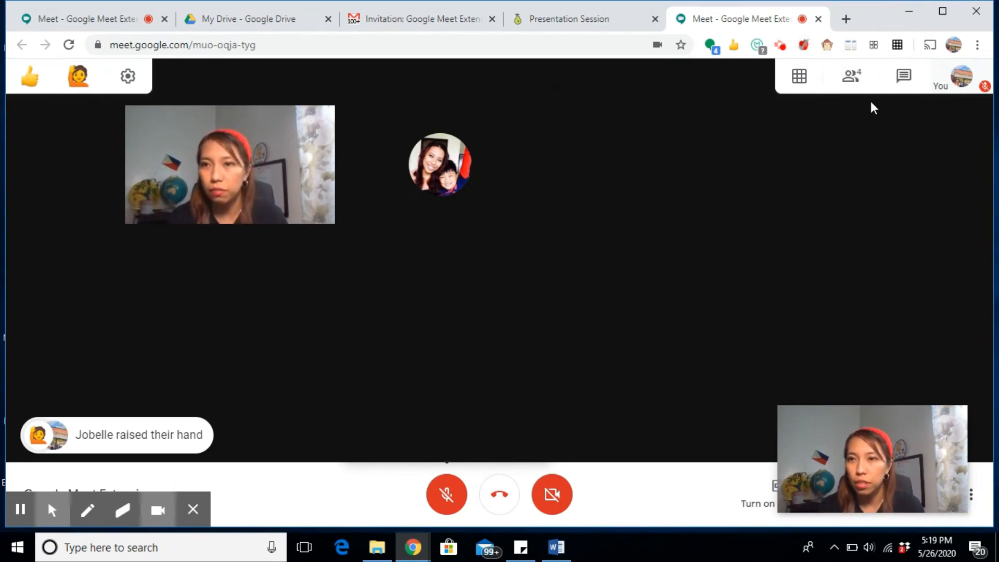
pyautogui.moveTo(849, 109)
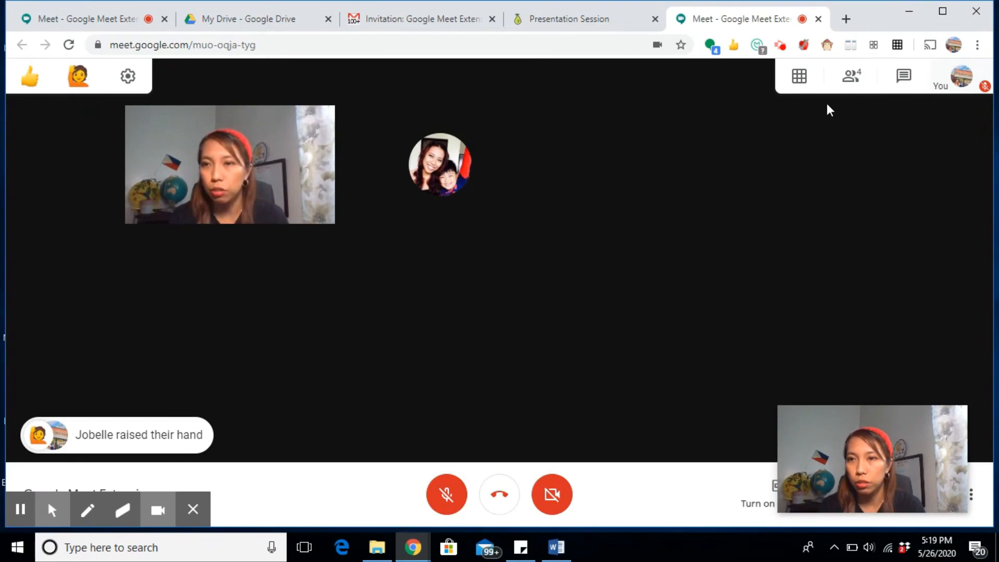
pyautogui.moveTo(850, 76)
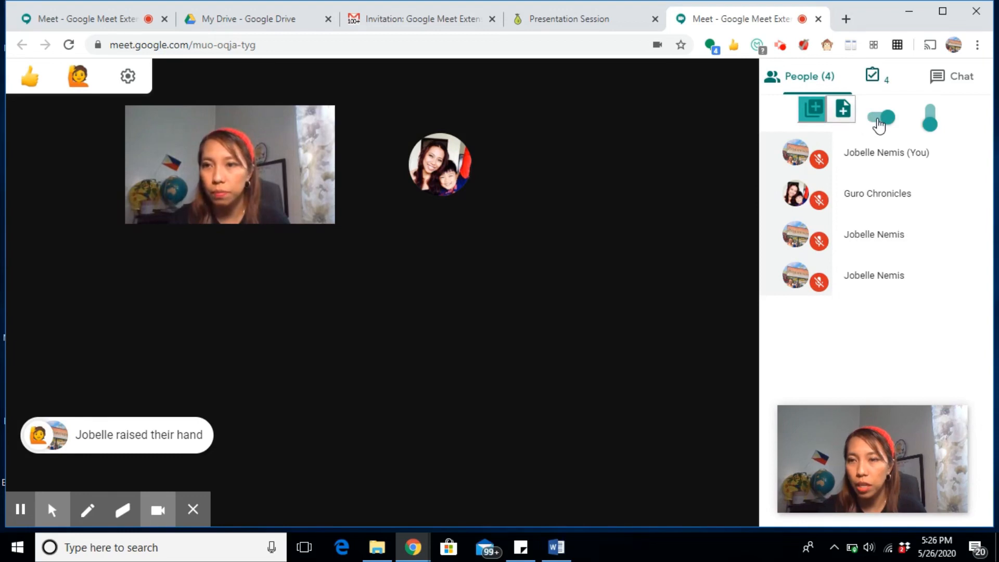
# - Toggle Meet Attendance tracking off and on twice, ending with all four participants counted
pyautogui.click(881, 119)
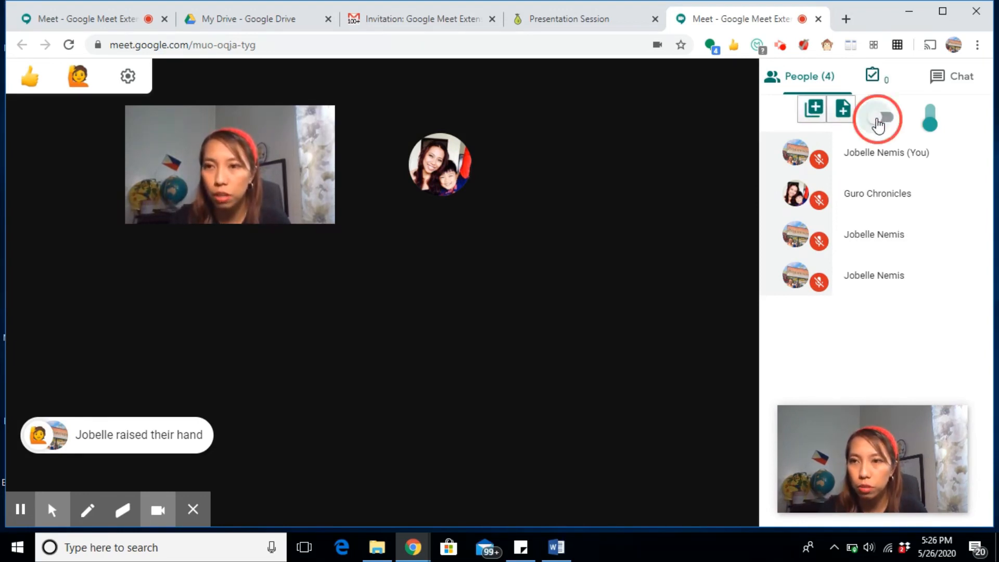
pyautogui.click(878, 118)
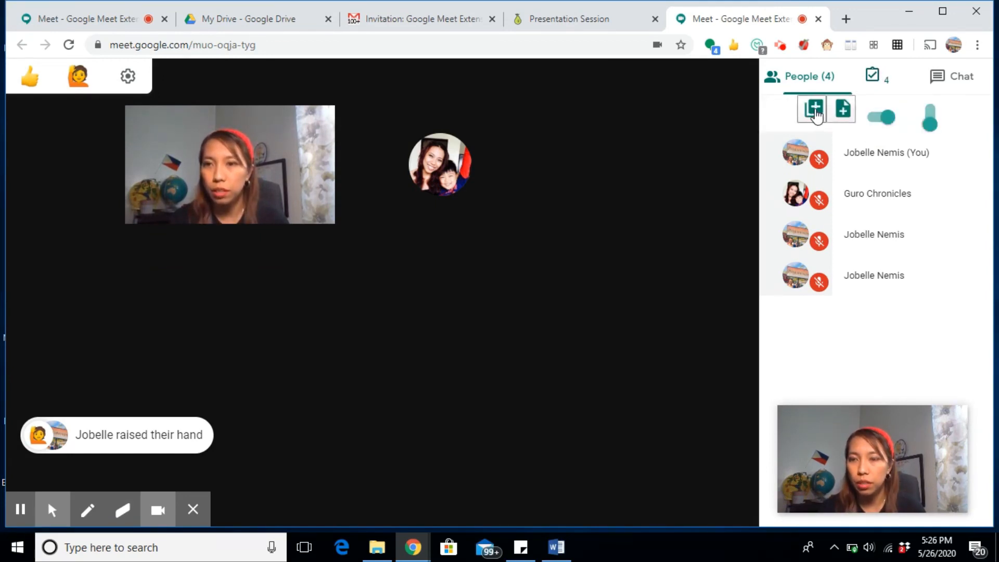
pyautogui.click(881, 117)
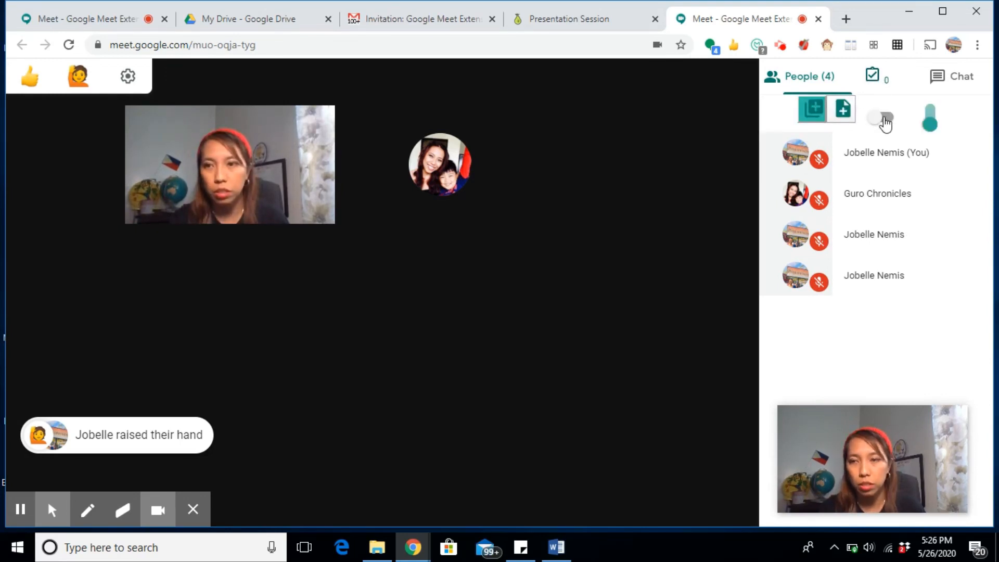
pyautogui.click(882, 117)
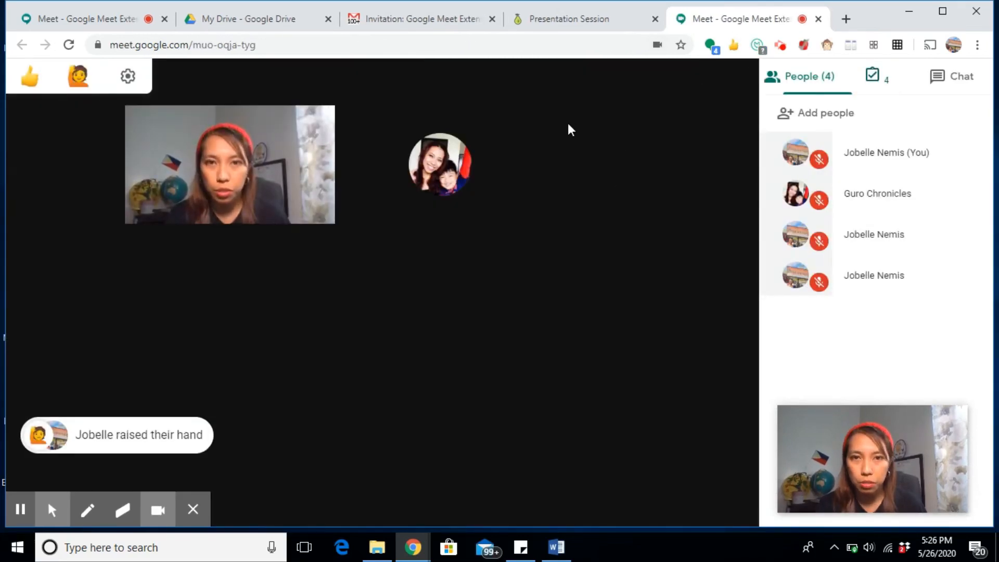
# - Switch back to the Pear Deck presentation for the Push to Talk slide
pyautogui.click(568, 19)
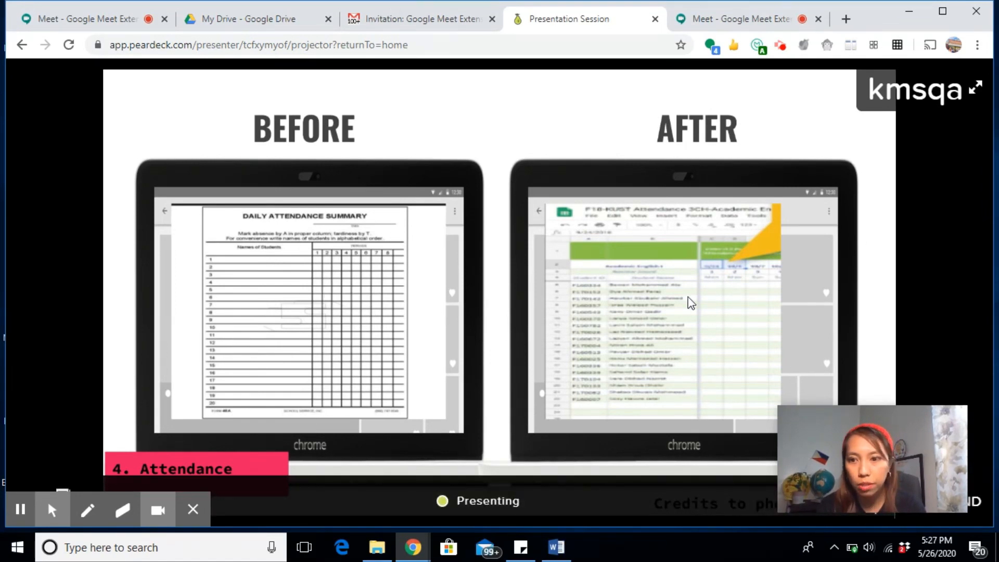
pyautogui.moveTo(800, 166)
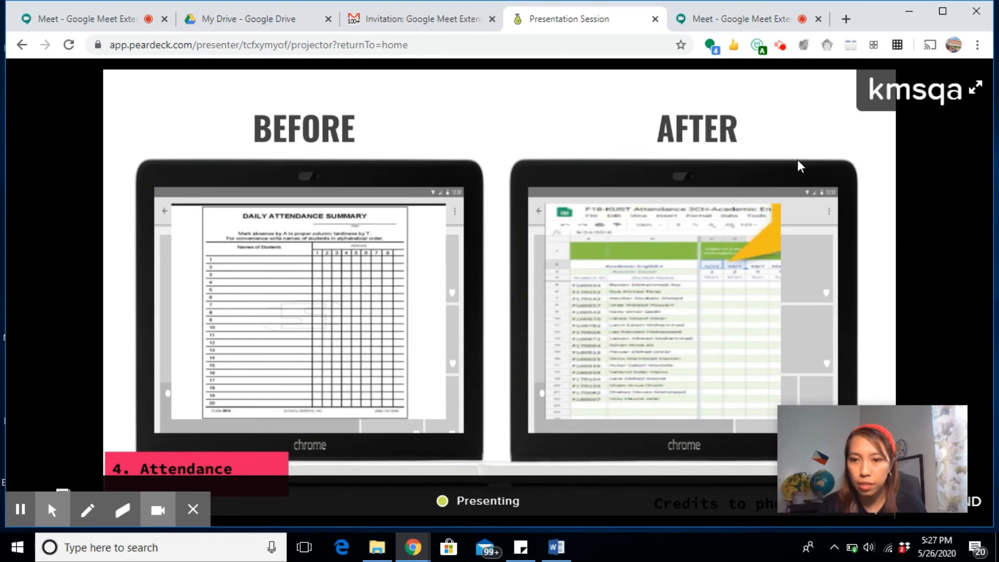
pyautogui.moveTo(714, 279)
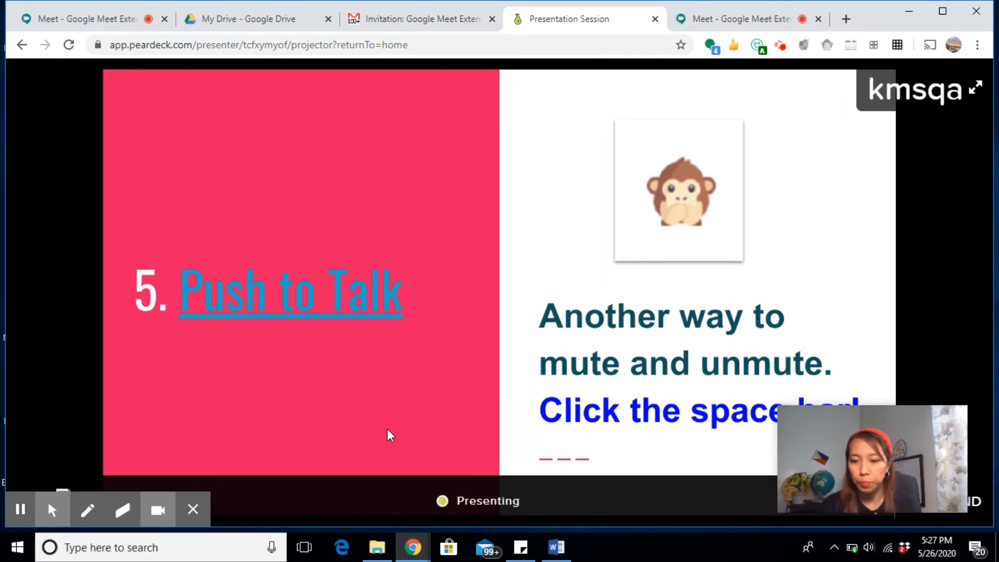
pyautogui.moveTo(871, 459)
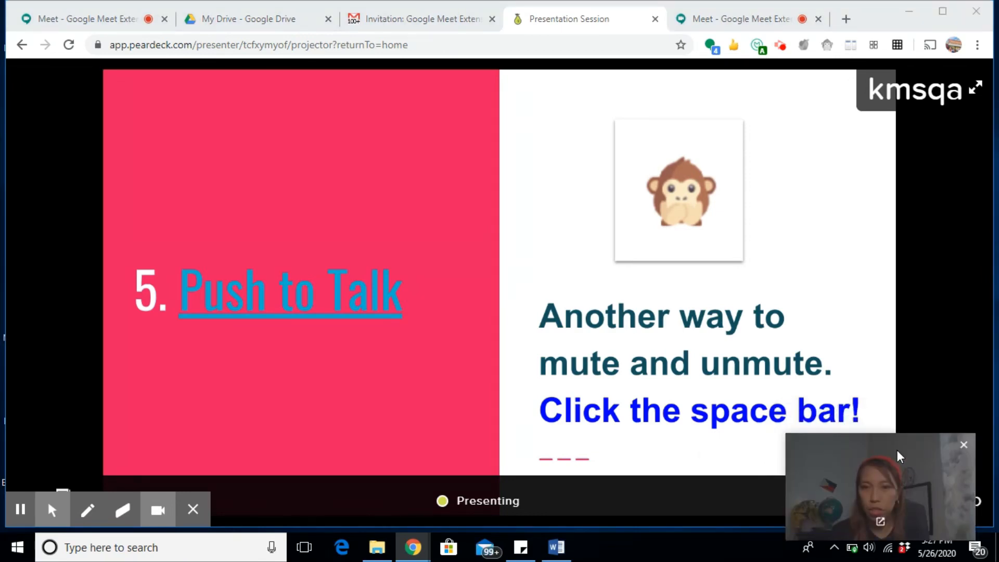
pyautogui.moveTo(889, 388)
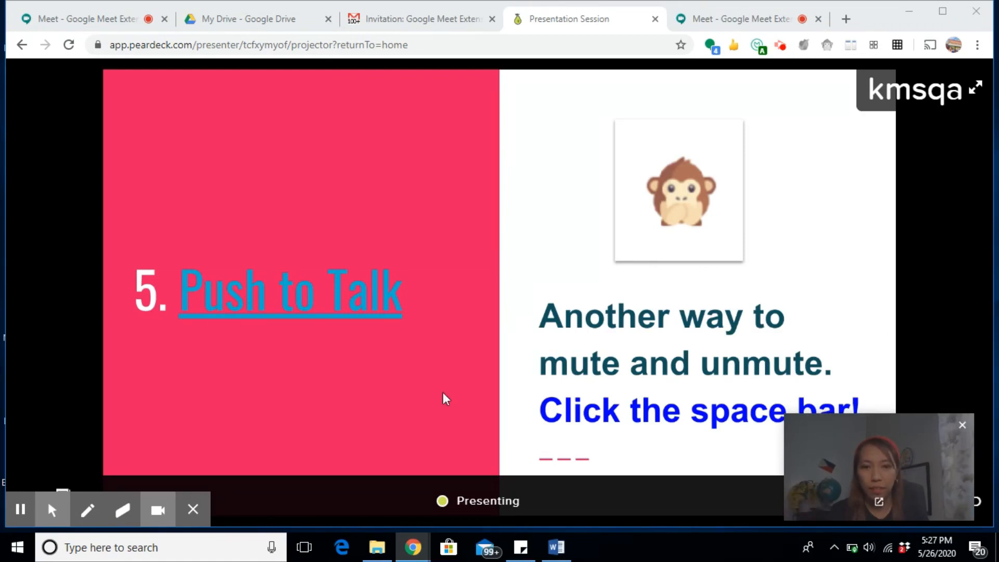
# - Demonstrate Push to Talk by toggling the microphone on and off twice, ending muted
pyautogui.click(739, 18)
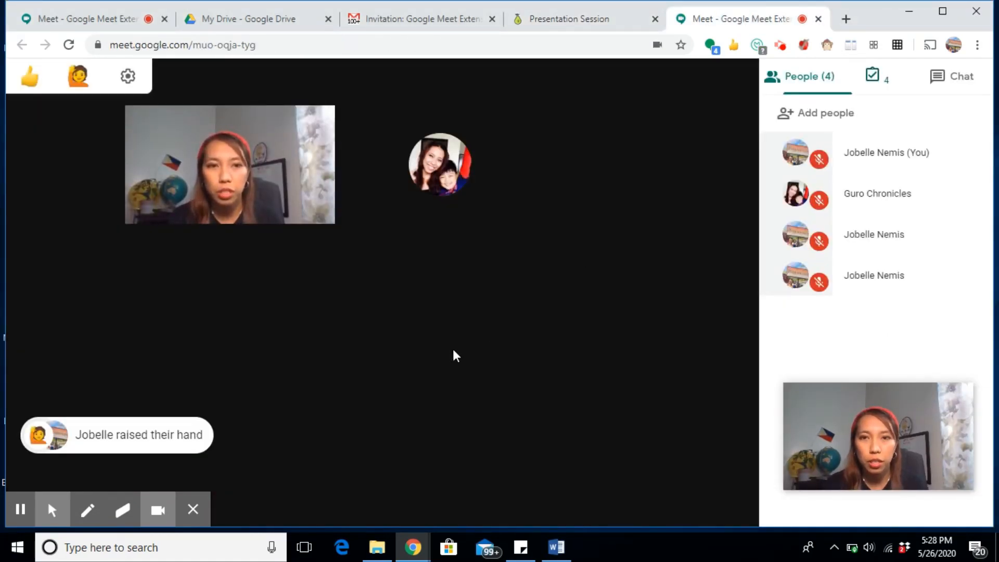
pyautogui.moveTo(403, 379)
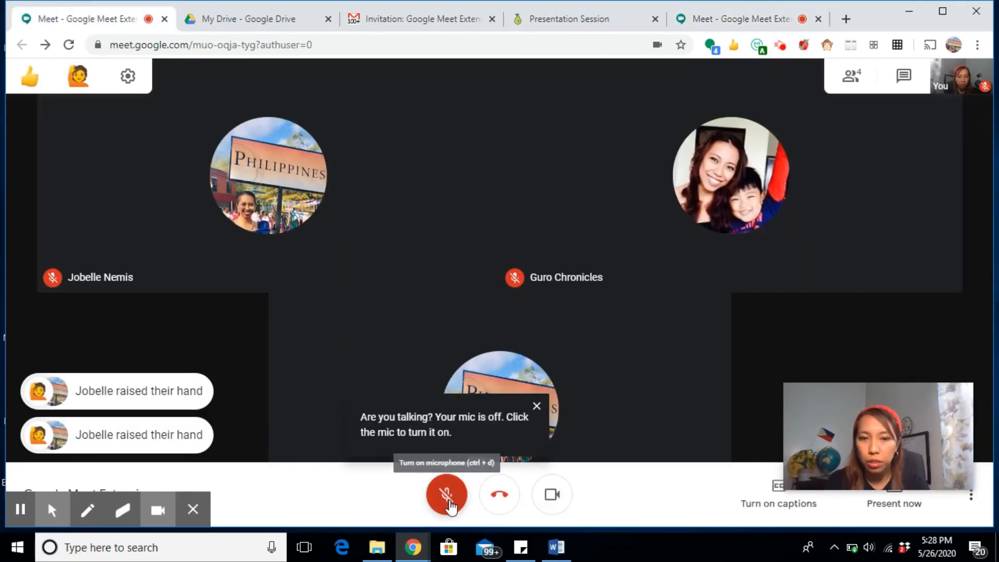
pyautogui.click(447, 494)
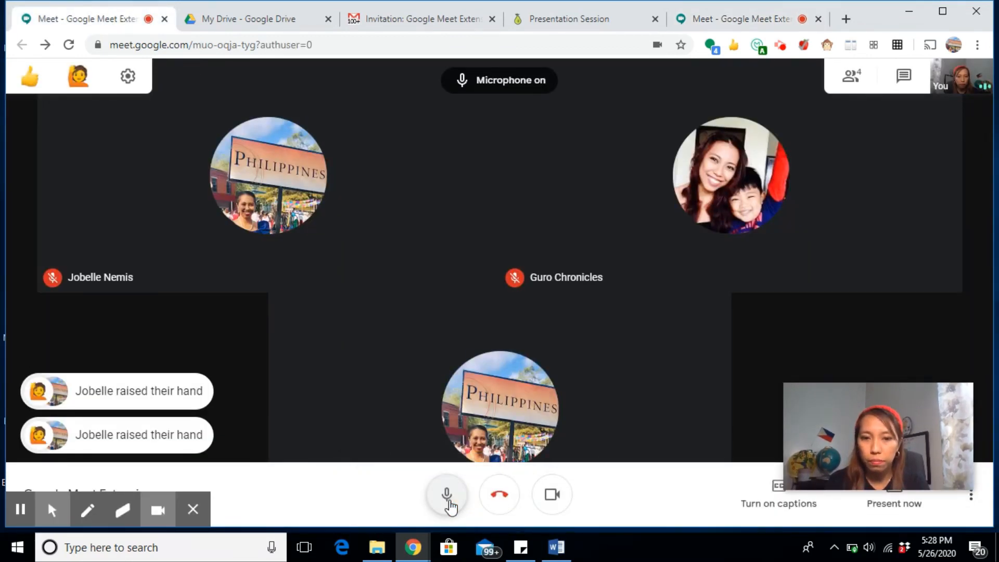
pyautogui.click(446, 494)
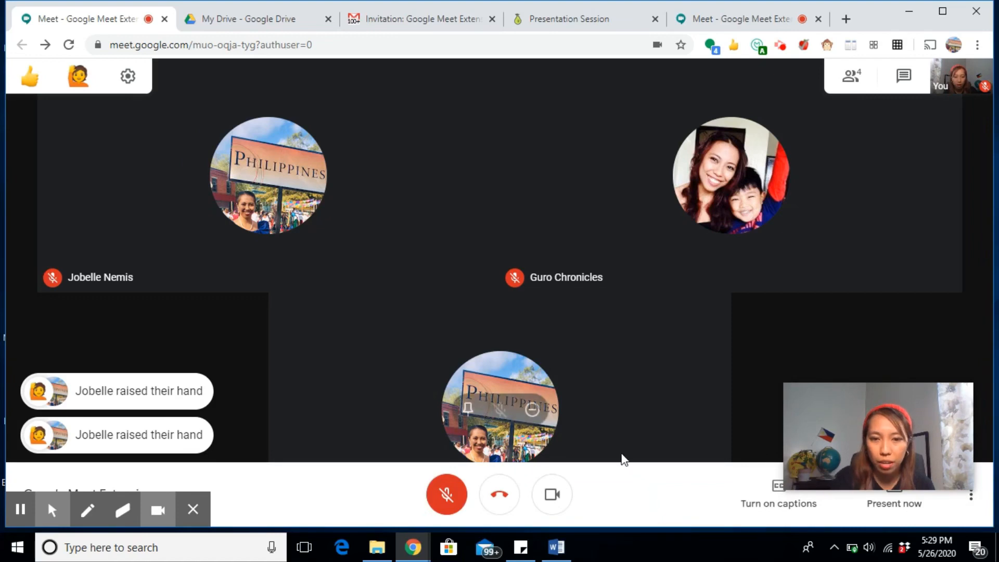
pyautogui.click(447, 493)
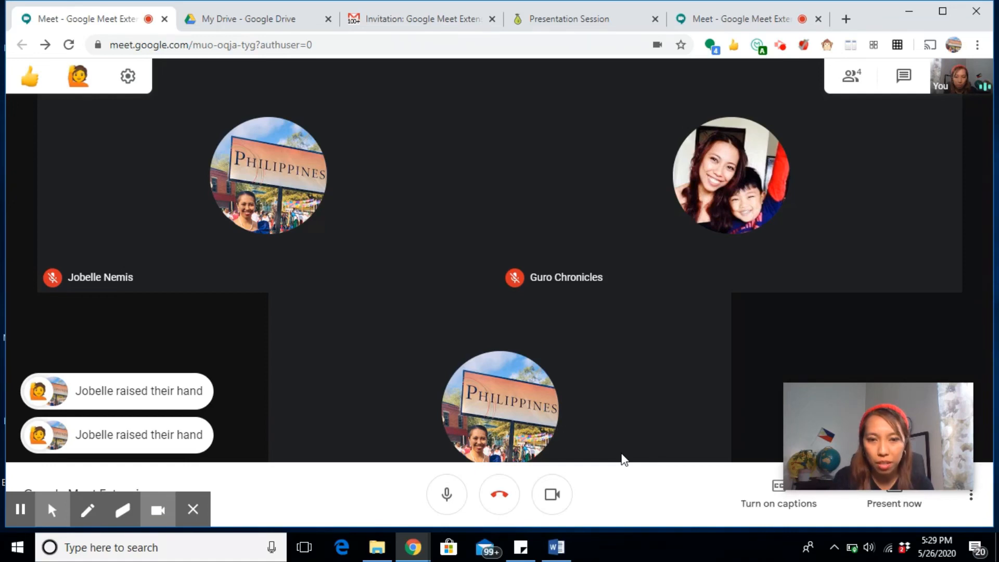
pyautogui.click(446, 493)
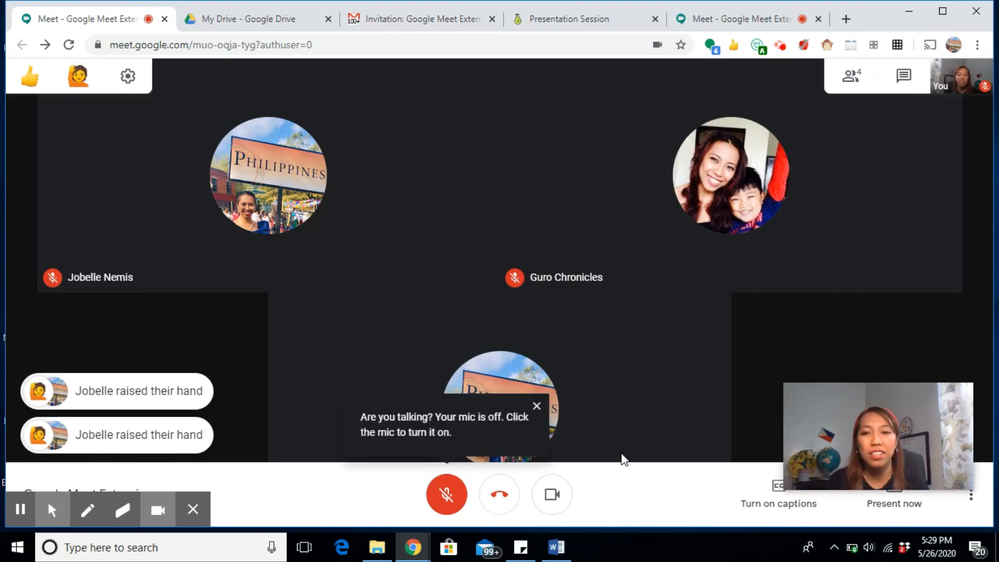
pyautogui.click(537, 405)
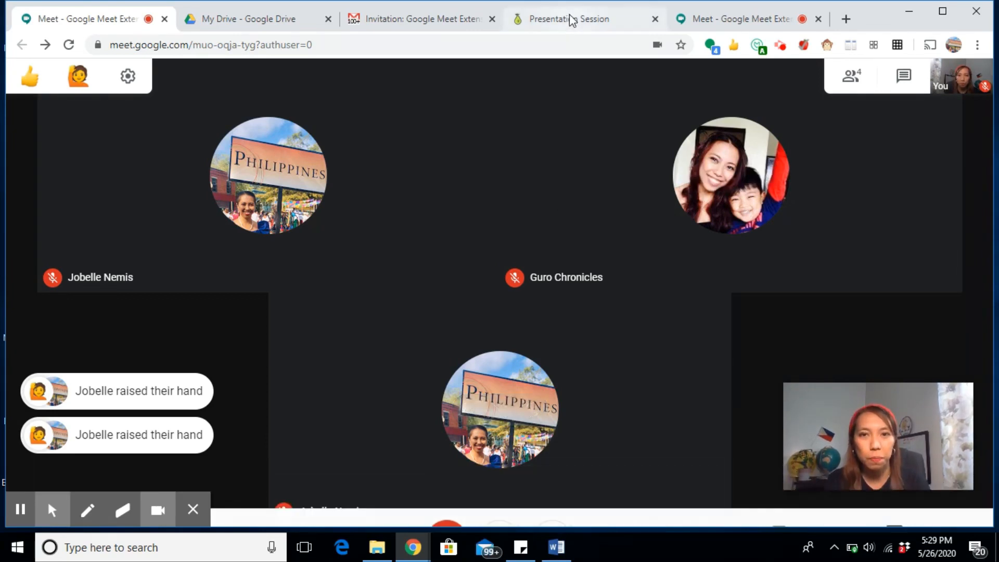
pyautogui.click(567, 19)
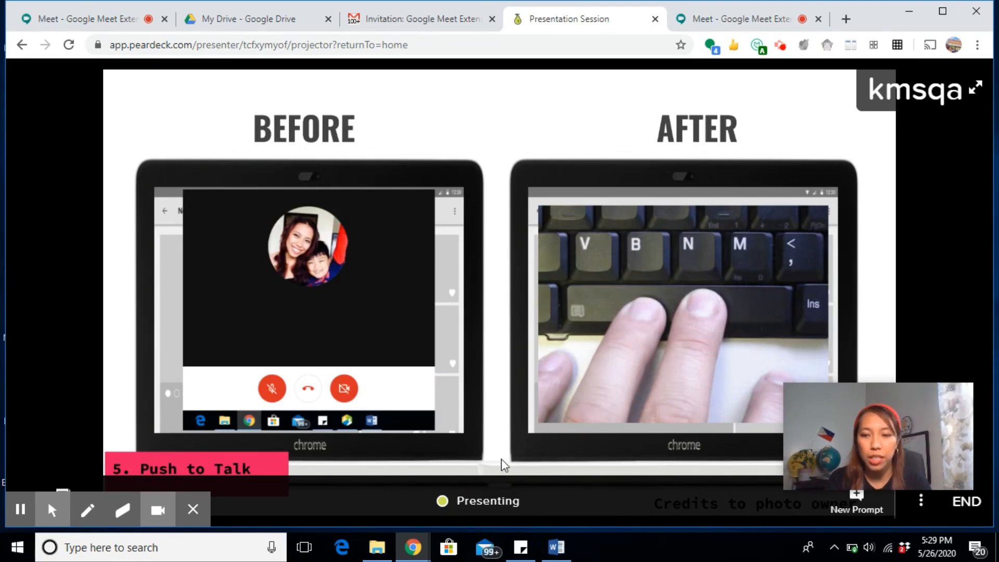
pyautogui.click(83, 19)
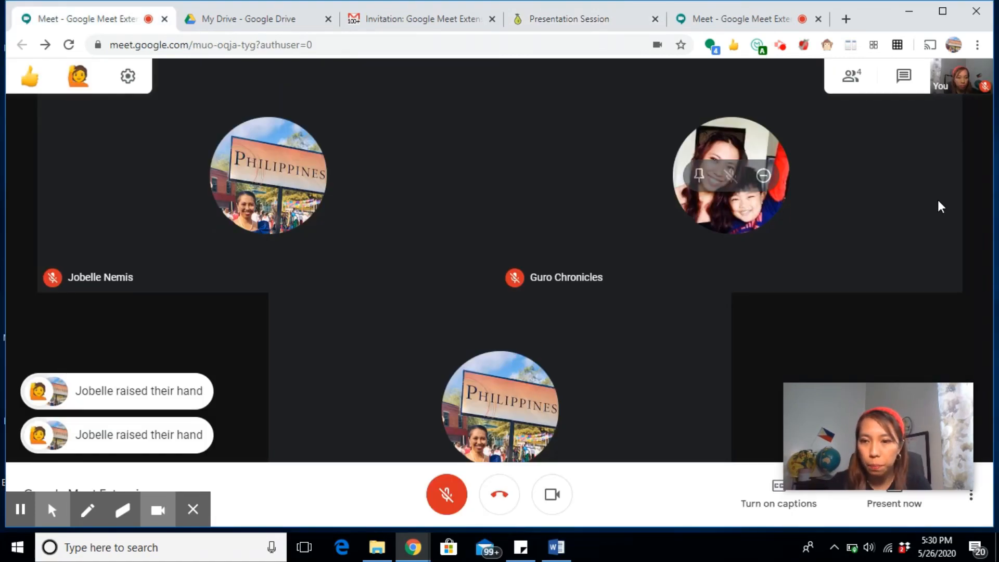
pyautogui.moveTo(618, 291)
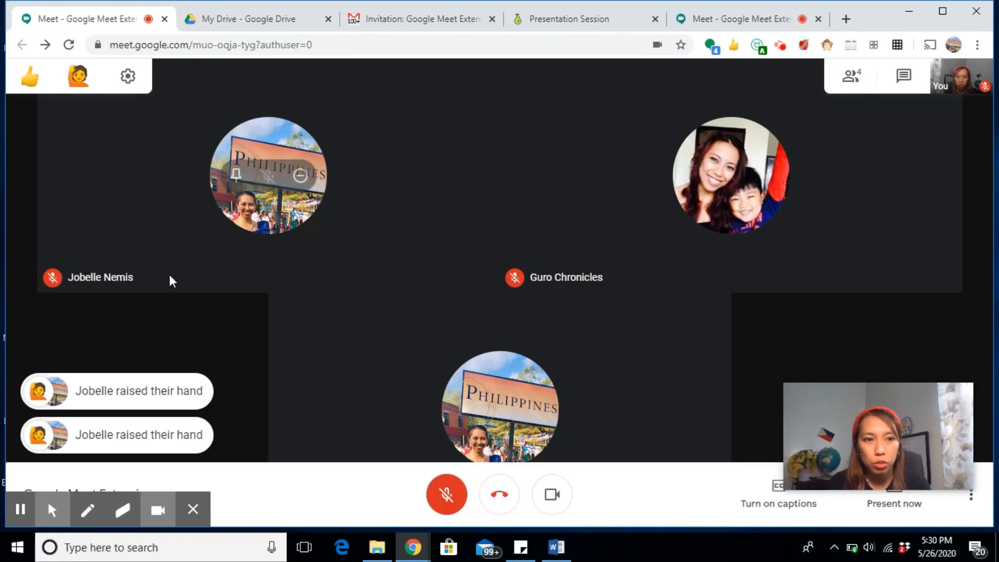
pyautogui.moveTo(186, 278)
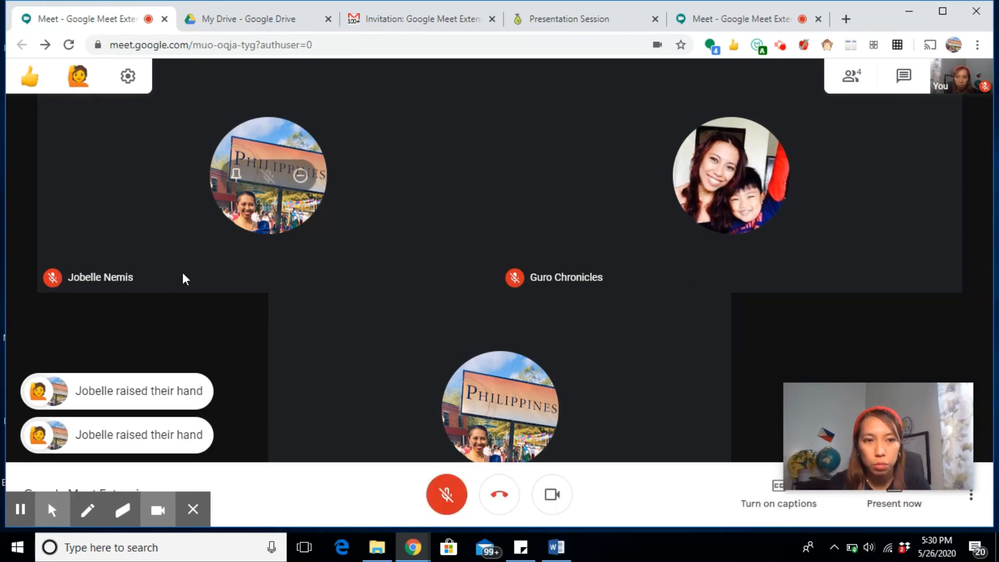
pyautogui.click(568, 19)
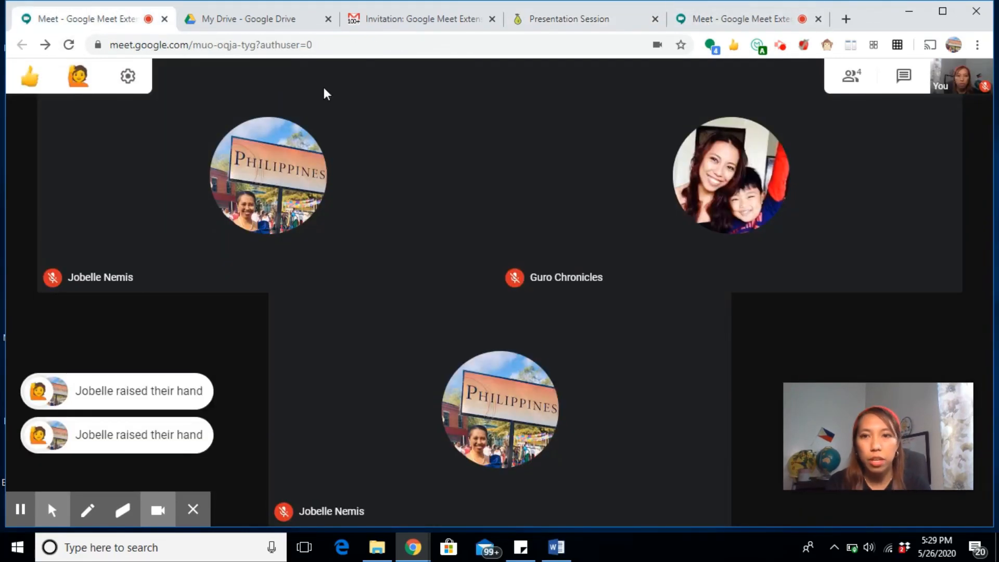
# - Toggle the grid view extension to show all participants as tiles
pyautogui.click(798, 76)
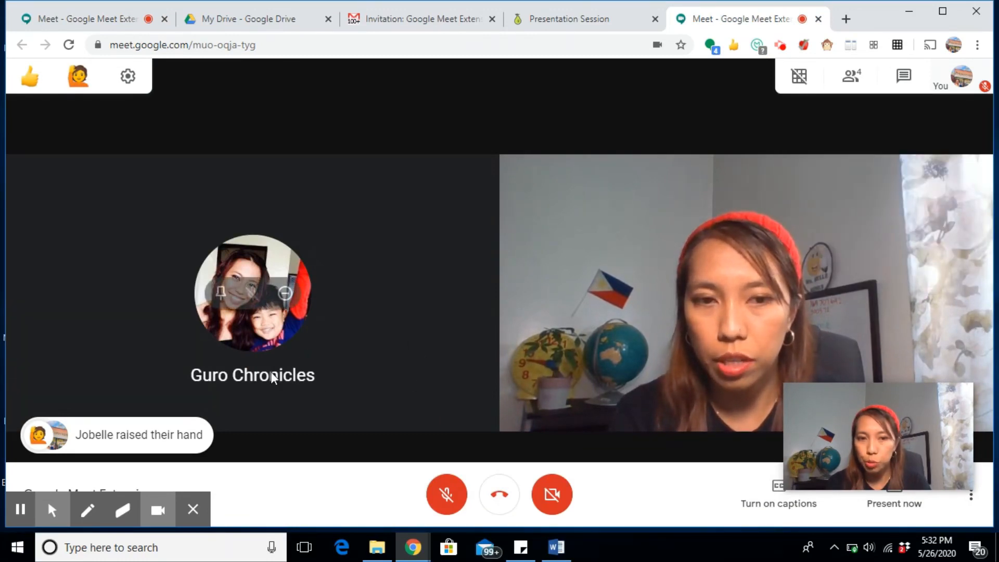
pyautogui.moveTo(349, 377)
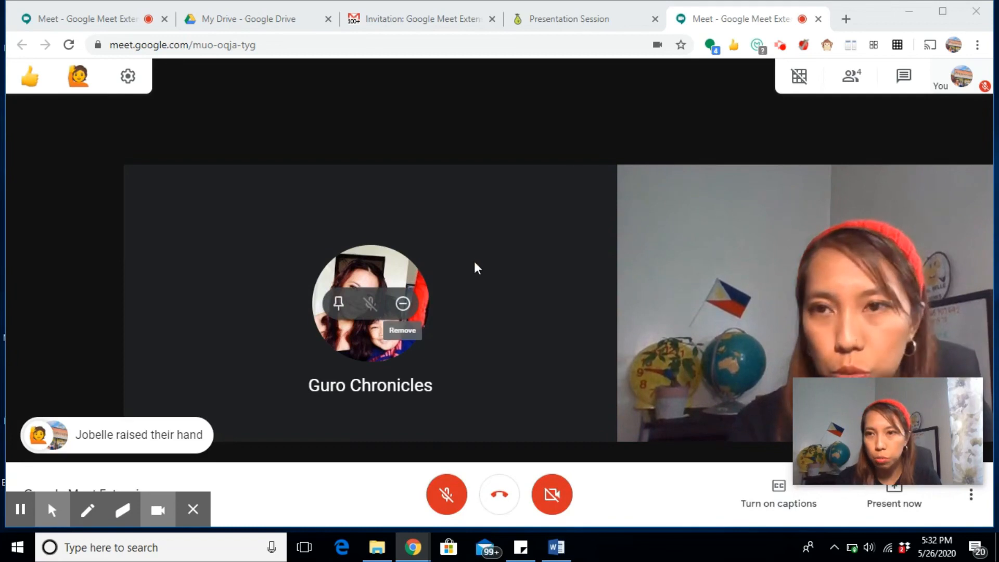
pyautogui.click(799, 76)
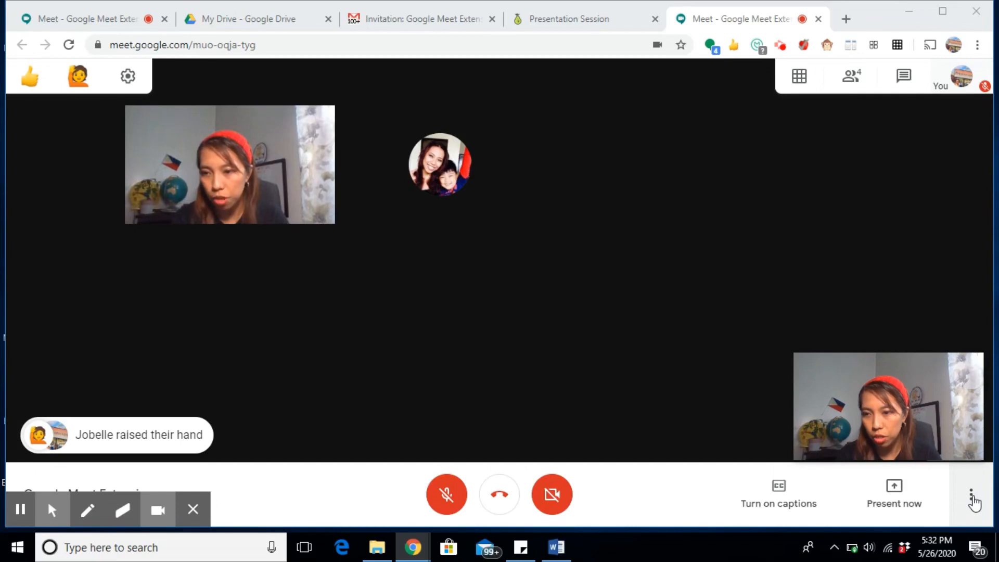
# - Start recording the meeting and accept the consent notice
pyautogui.click(972, 495)
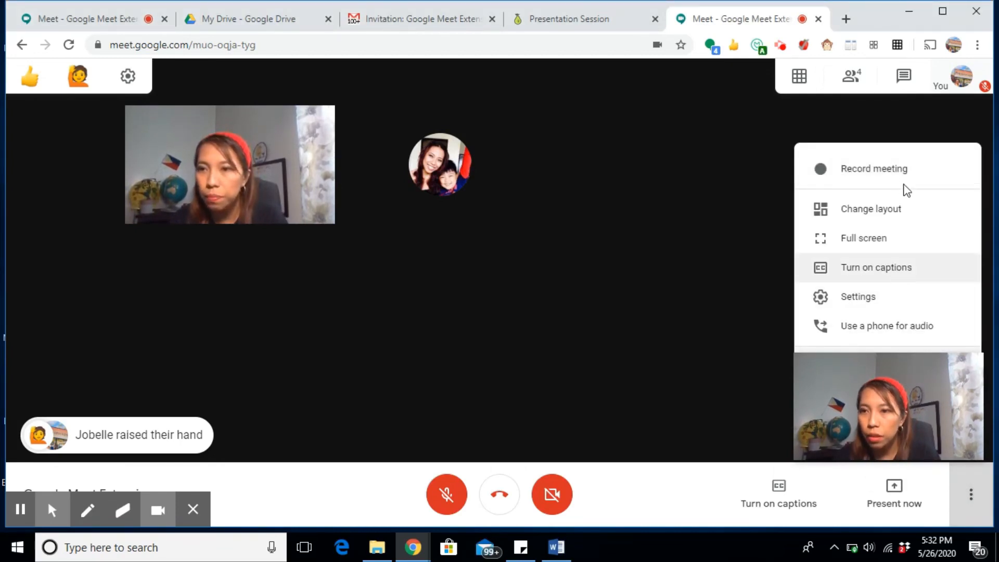
pyautogui.click(873, 168)
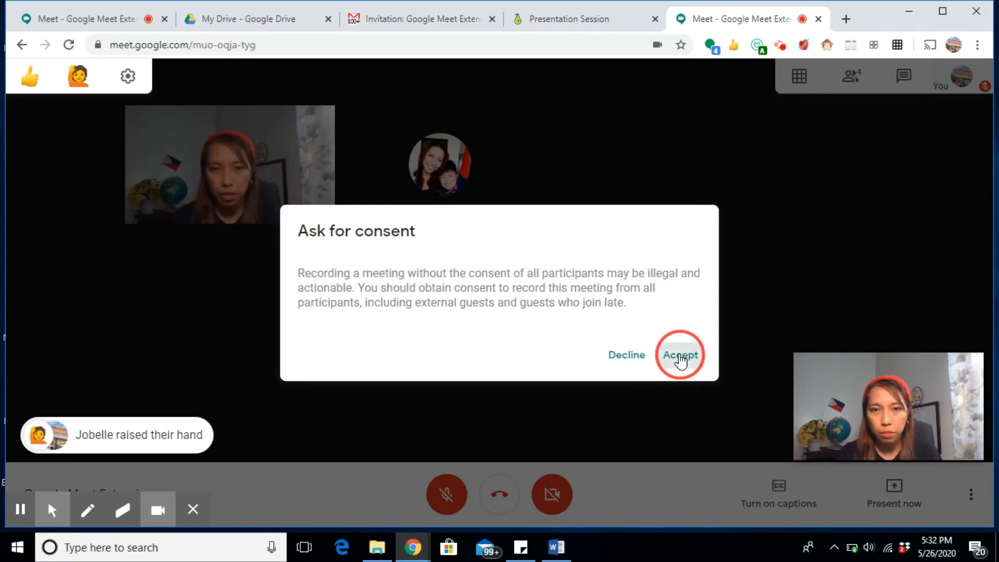
pyautogui.click(679, 355)
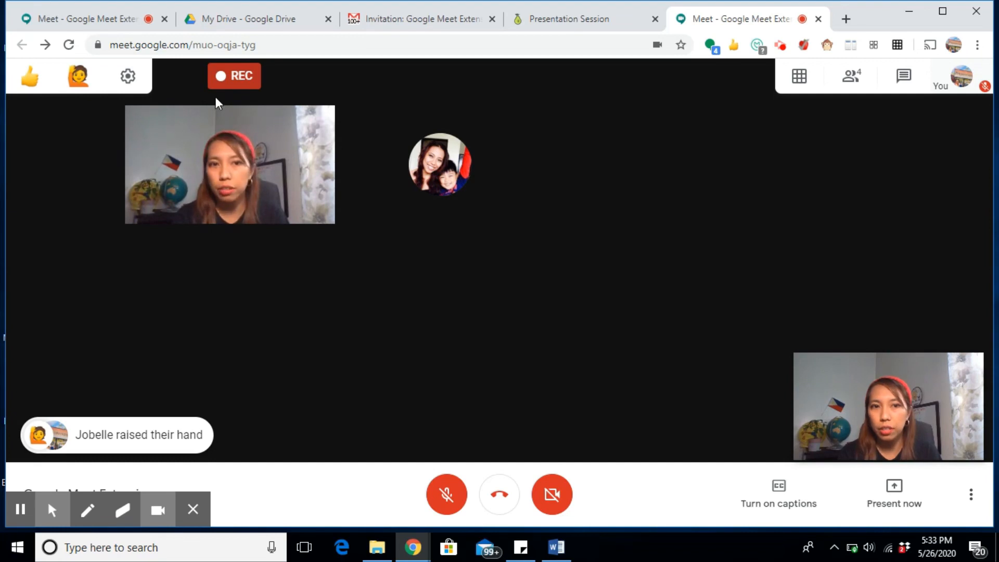
pyautogui.moveTo(677, 230)
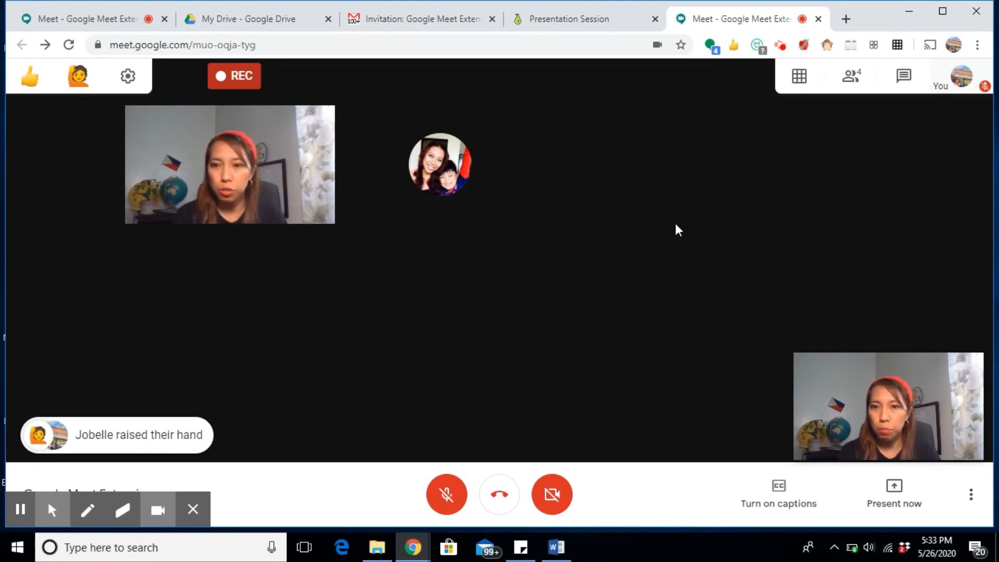
pyautogui.moveTo(973, 495)
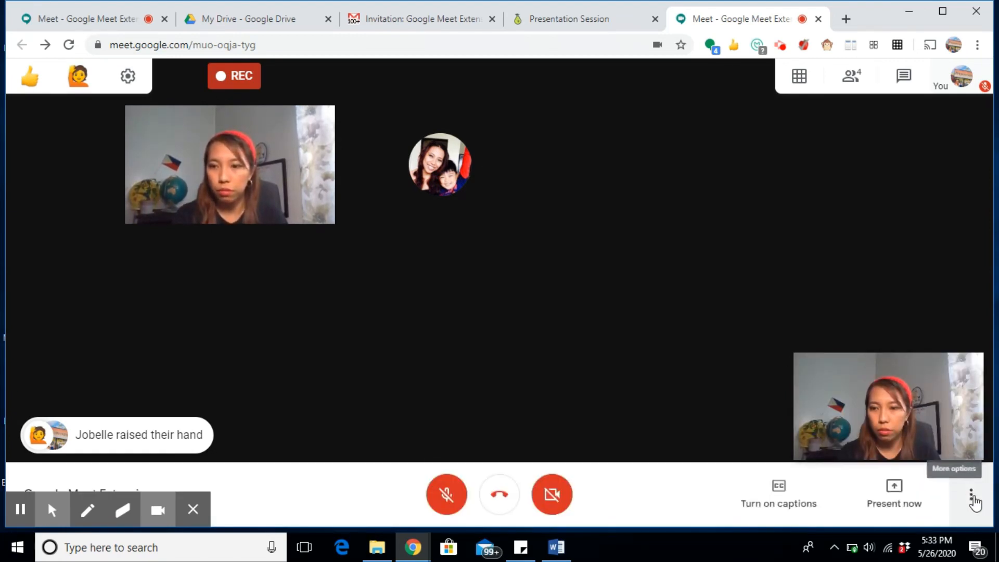
# - Stop the recording so the file is saved to Drive
pyautogui.click(970, 495)
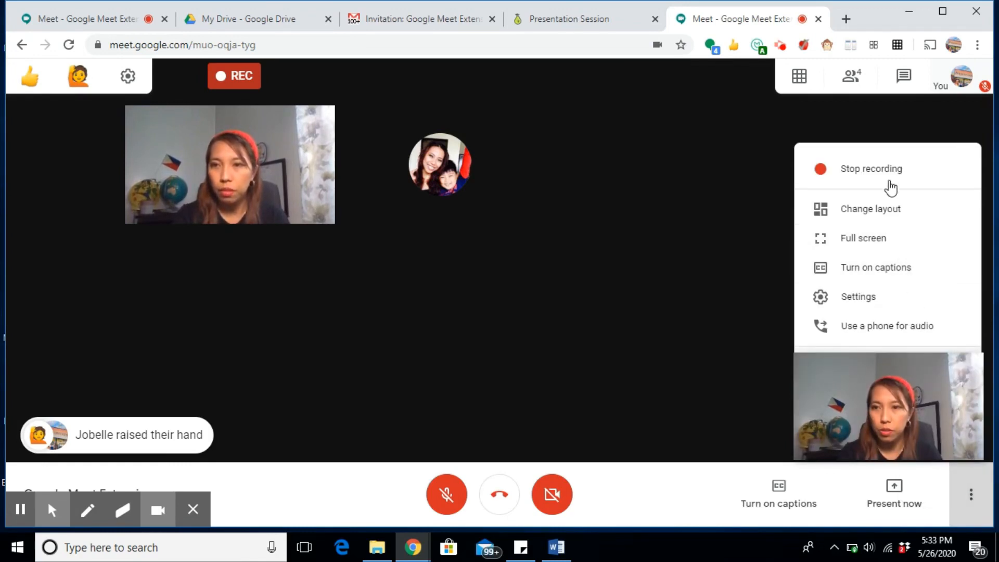
pyautogui.click(871, 168)
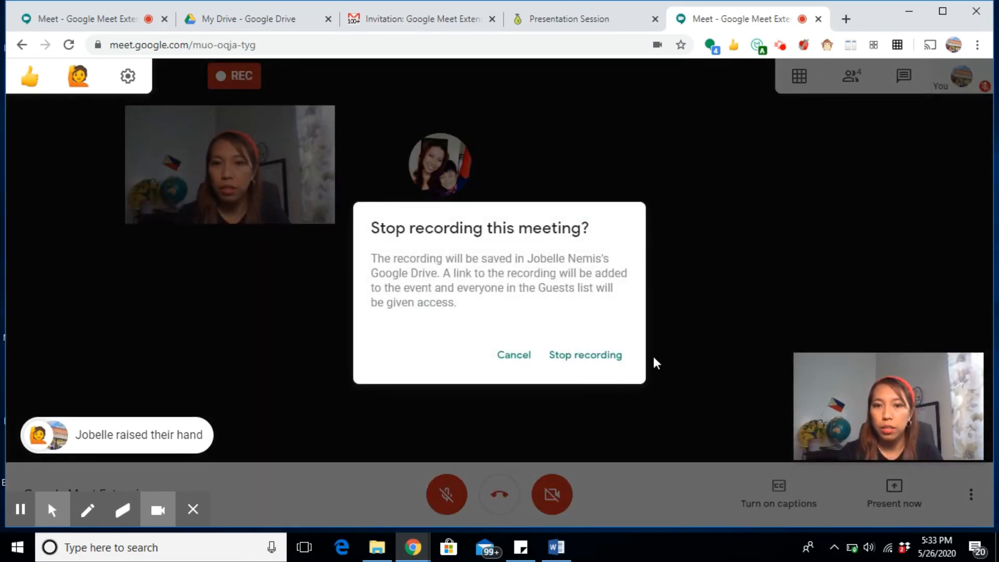
pyautogui.click(584, 355)
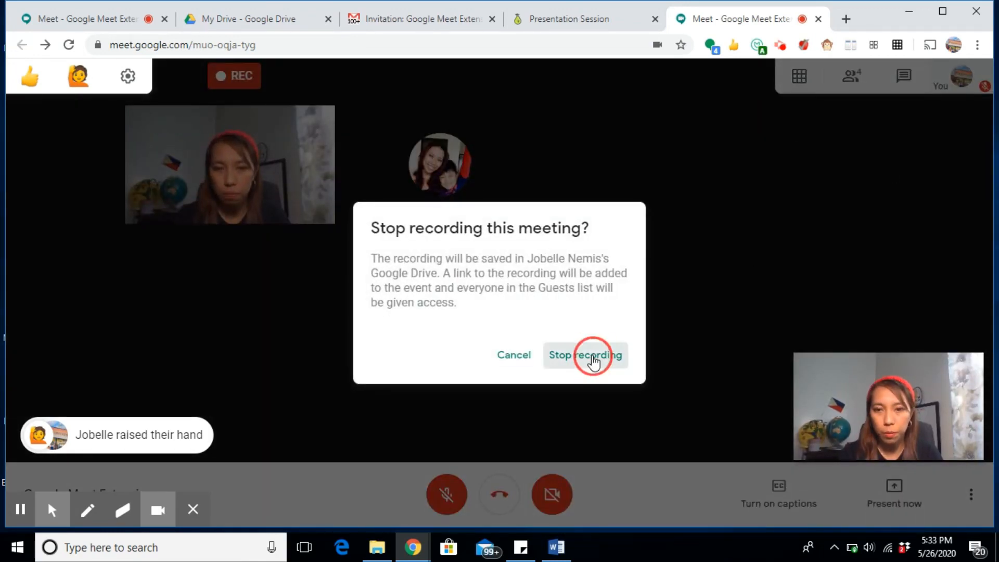
pyautogui.click(583, 355)
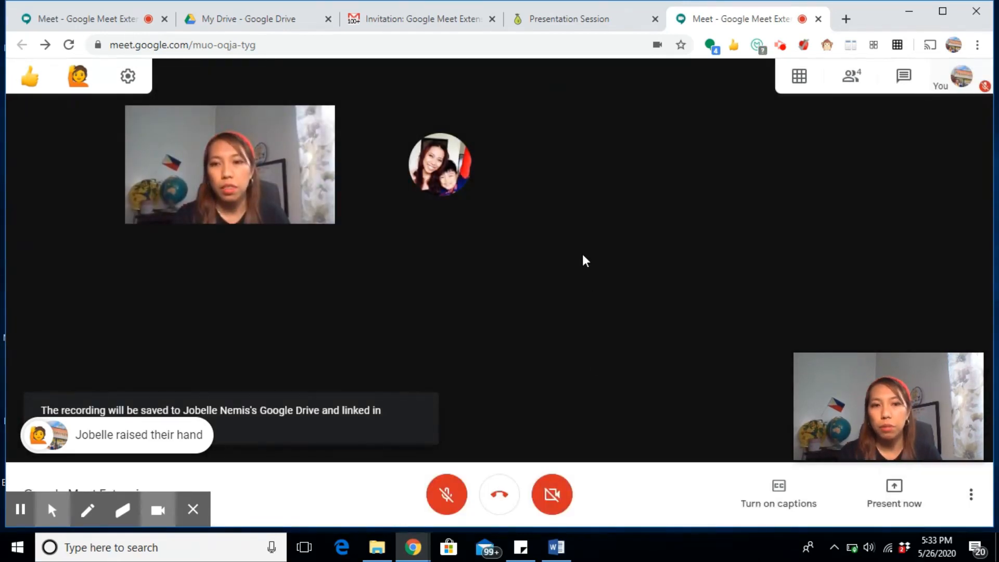